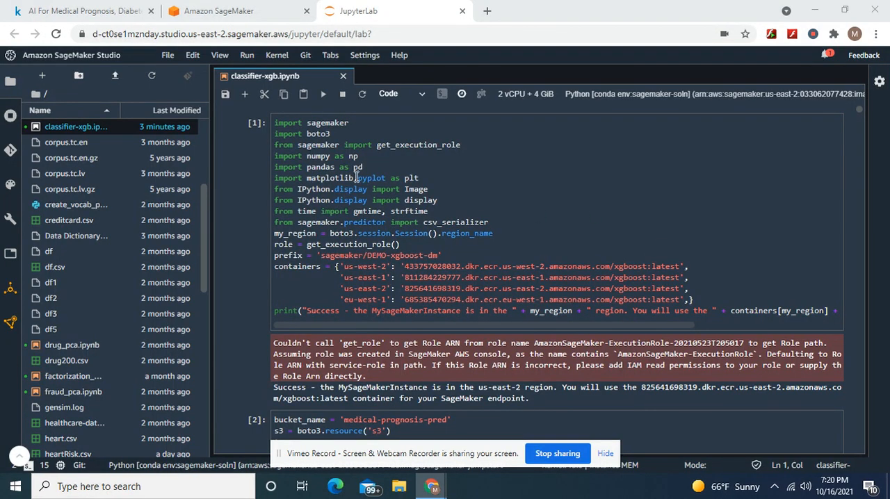
Check the source diabetes dataset page, then scroll through the notebook's earlier cells
{"action": "left_click", "coordinate": [84, 11]}
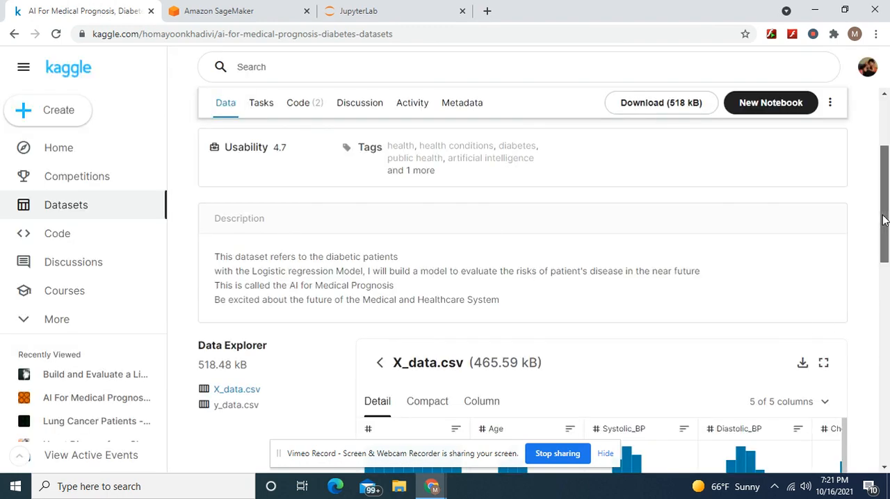
{"action": "scroll", "scroll_direction": "down", "scroll_amount": 3}
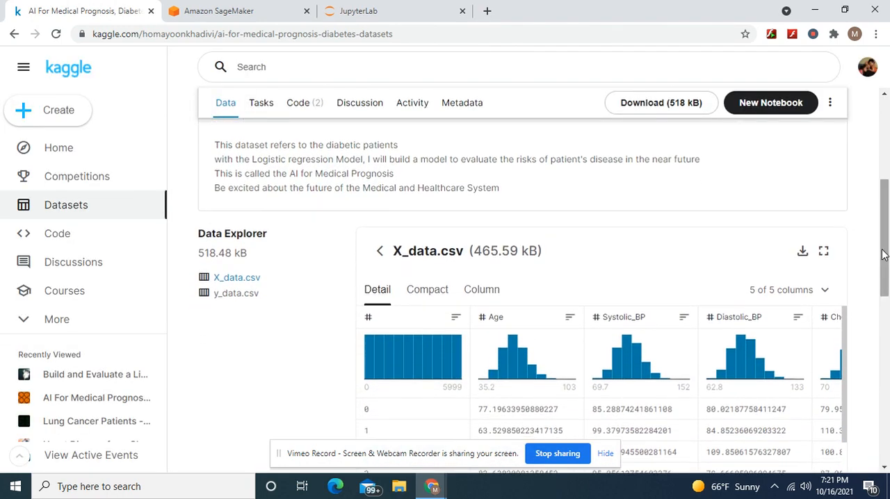
{"action": "mouse_move", "coordinate": [235, 292]}
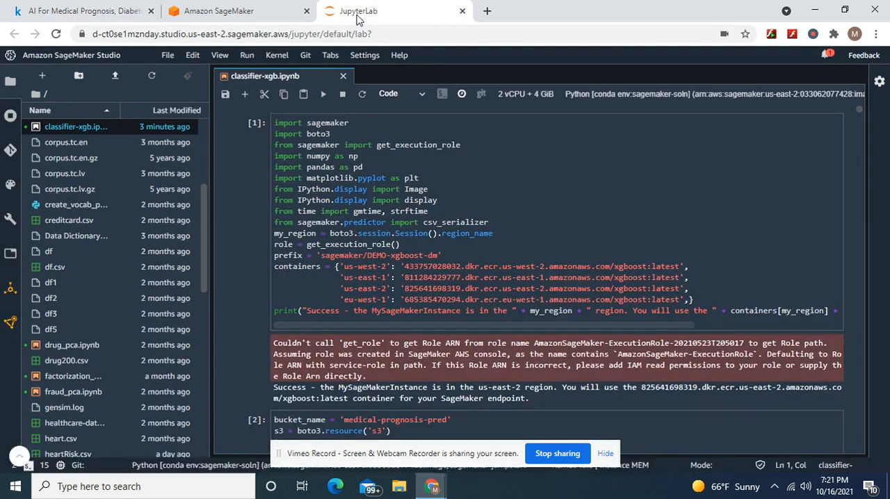
{"action": "mouse_move", "coordinate": [864, 141]}
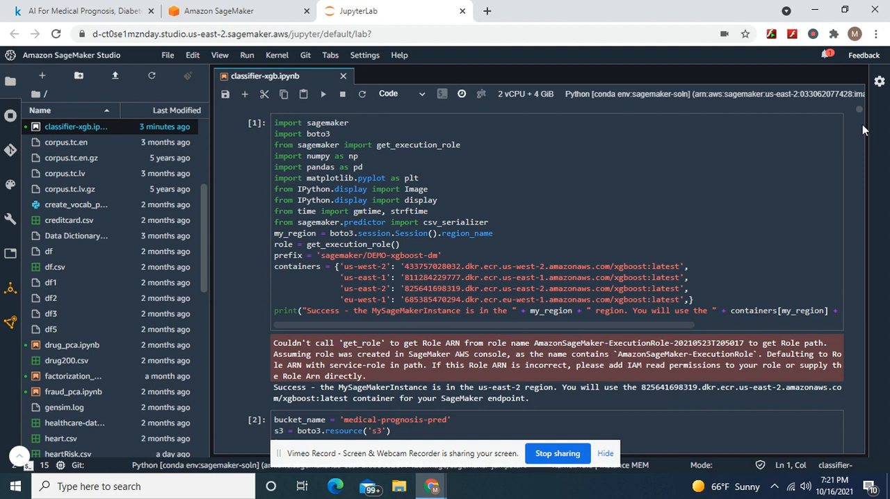
{"action": "scroll", "scroll_direction": "down", "scroll_amount": 3}
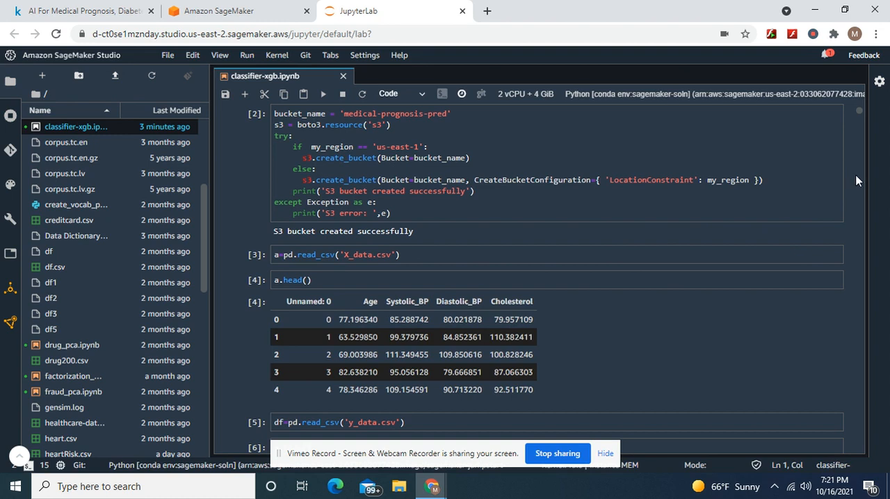
{"action": "scroll", "scroll_direction": "down", "scroll_amount": 3}
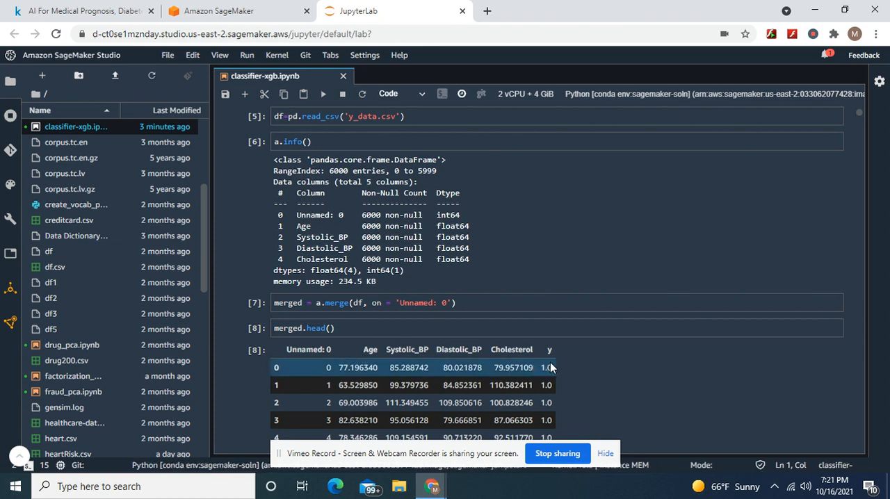
{"action": "mouse_move", "coordinate": [589, 366]}
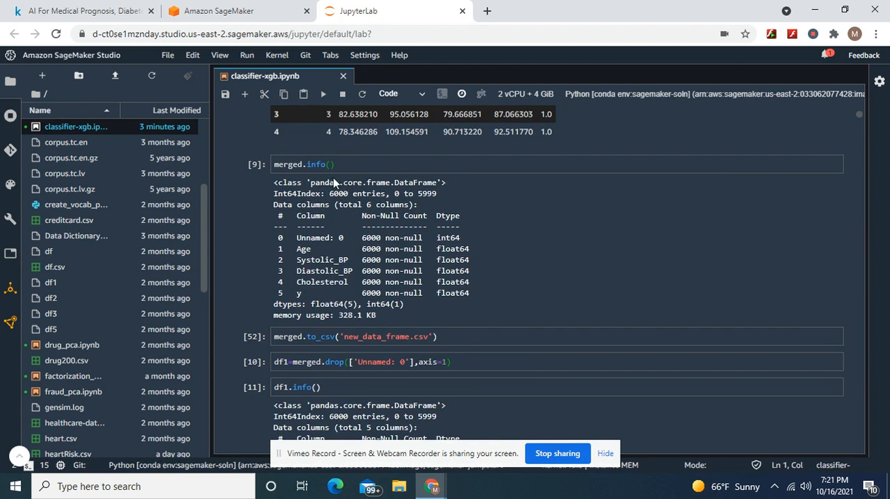
{"action": "mouse_move", "coordinate": [324, 339]}
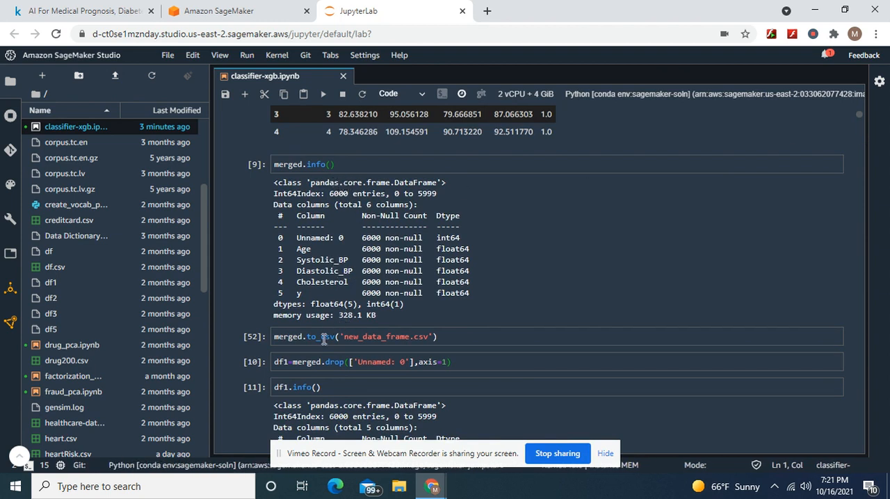
{"action": "mouse_move", "coordinate": [373, 338]}
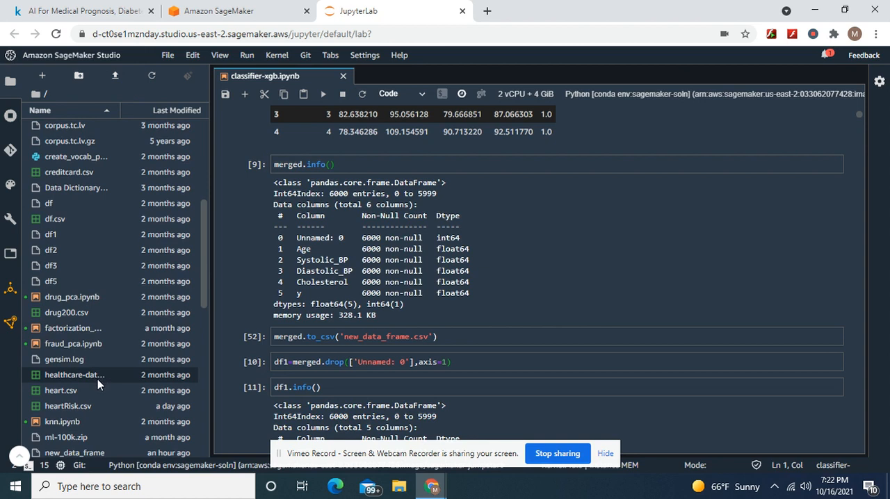
{"action": "mouse_move", "coordinate": [243, 306]}
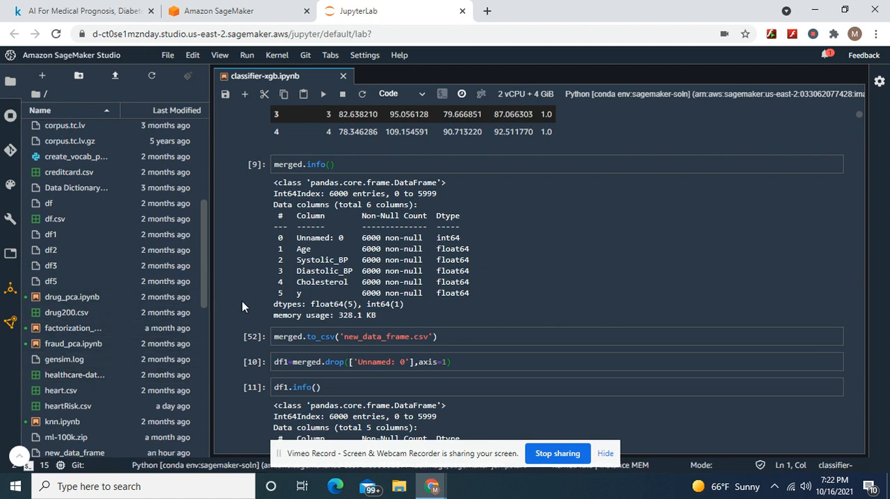
{"action": "mouse_move", "coordinate": [327, 380]}
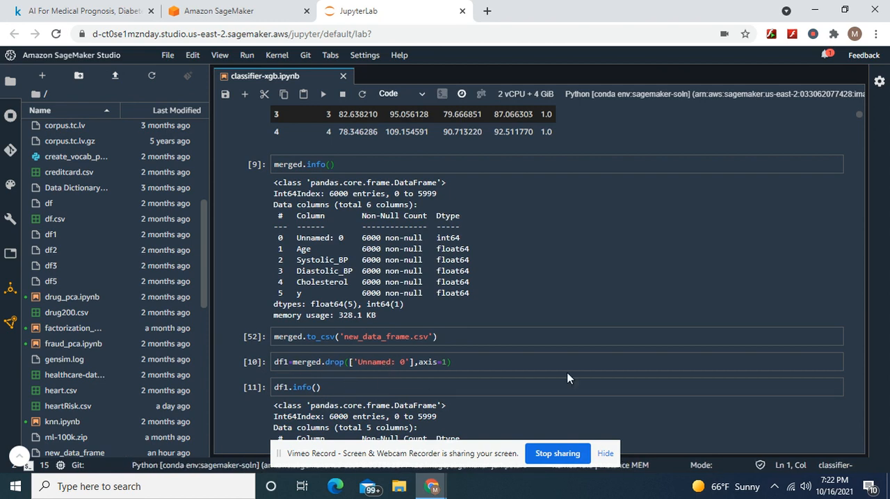
{"action": "mouse_move", "coordinate": [864, 131]}
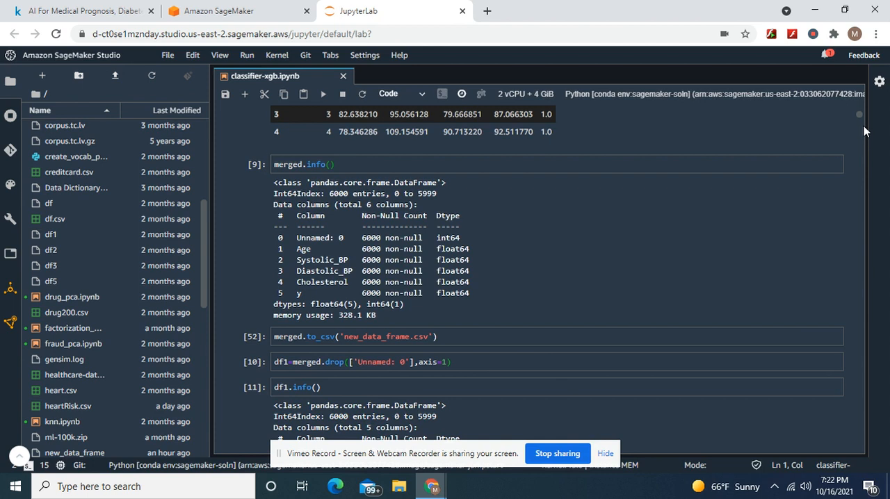
{"action": "scroll", "scroll_direction": "down", "scroll_amount": 3}
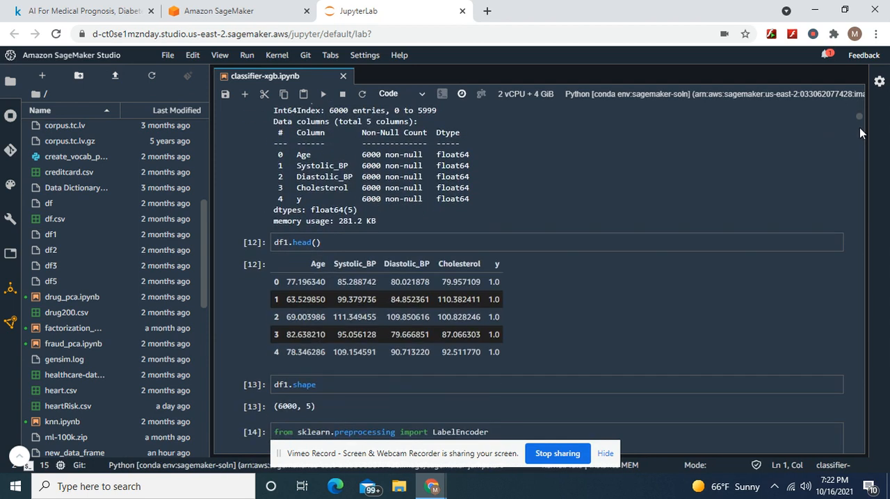
{"action": "left_click", "coordinate": [494, 299]}
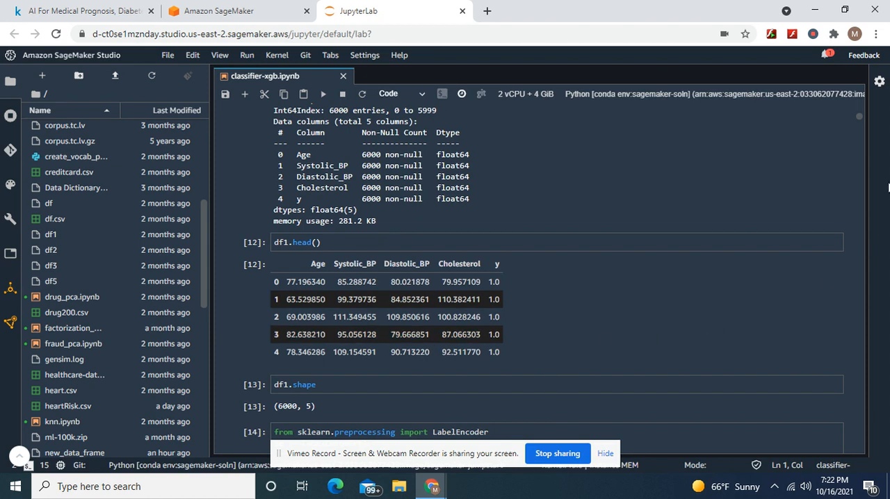
{"action": "scroll", "scroll_direction": "down", "scroll_amount": 3}
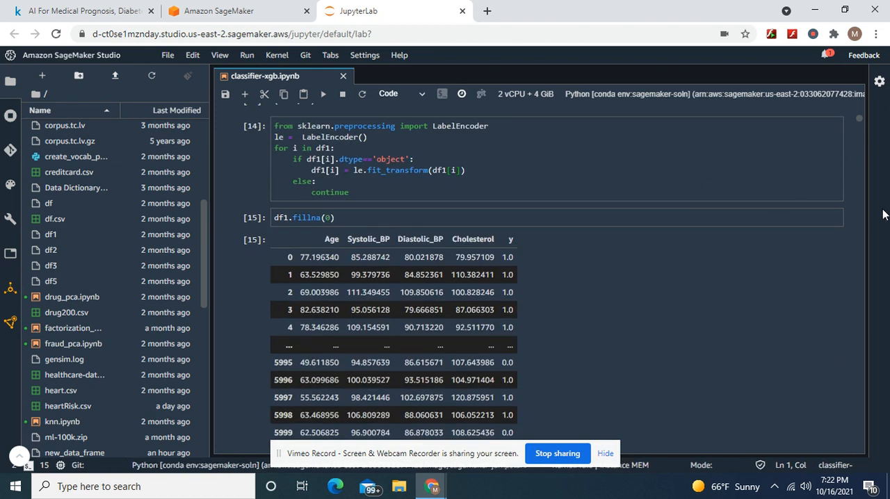
{"action": "mouse_move", "coordinate": [782, 211]}
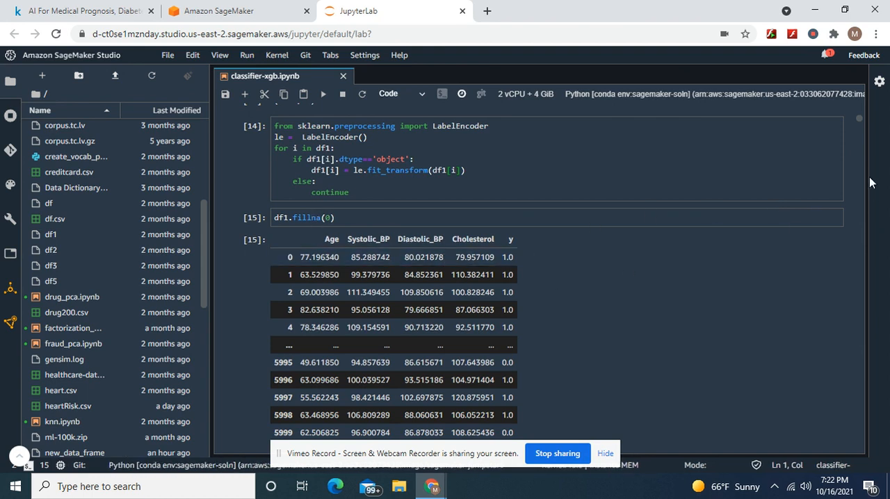
{"action": "scroll", "scroll_direction": "down", "scroll_amount": 3}
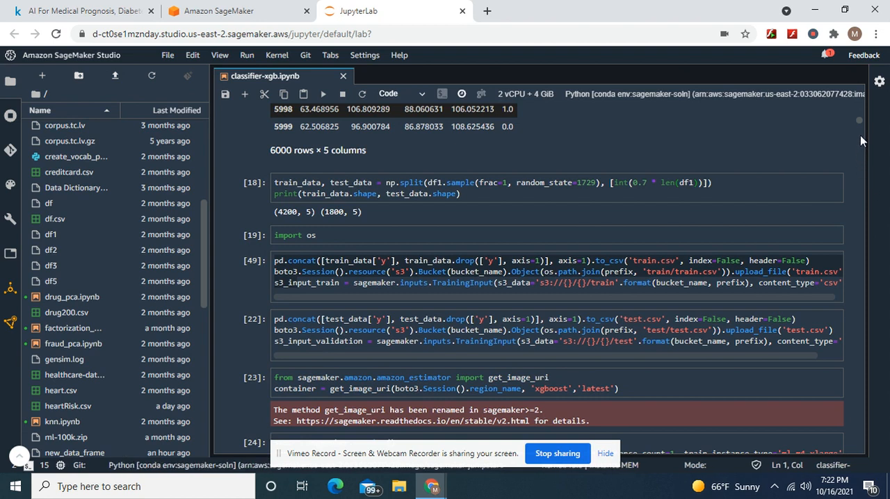
{"action": "scroll", "scroll_direction": "down", "scroll_amount": 3}
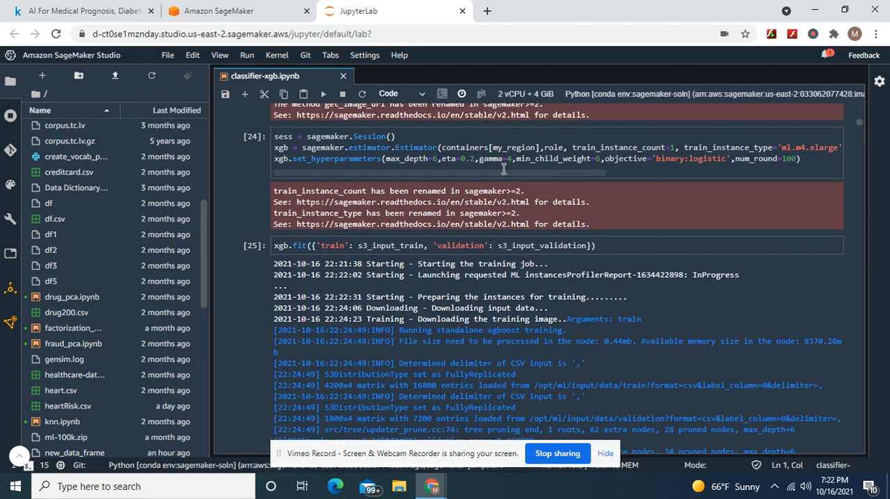
{"action": "mouse_move", "coordinate": [574, 174]}
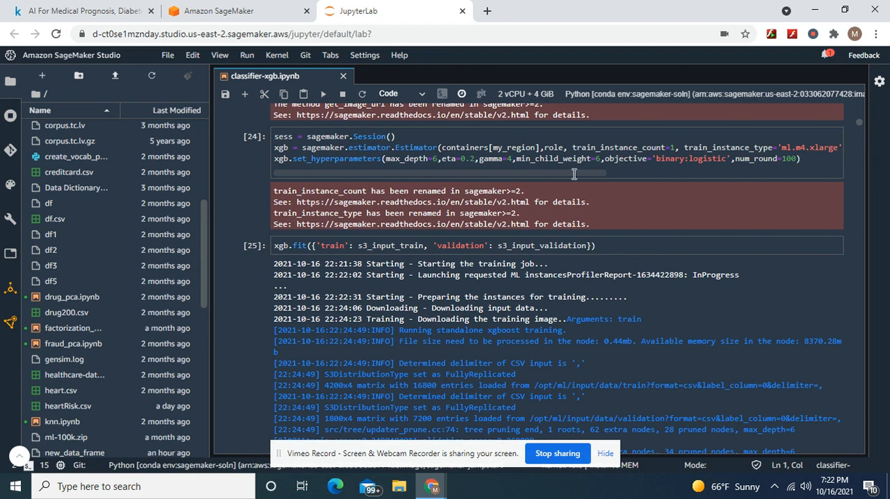
{"action": "left_click", "coordinate": [490, 153]}
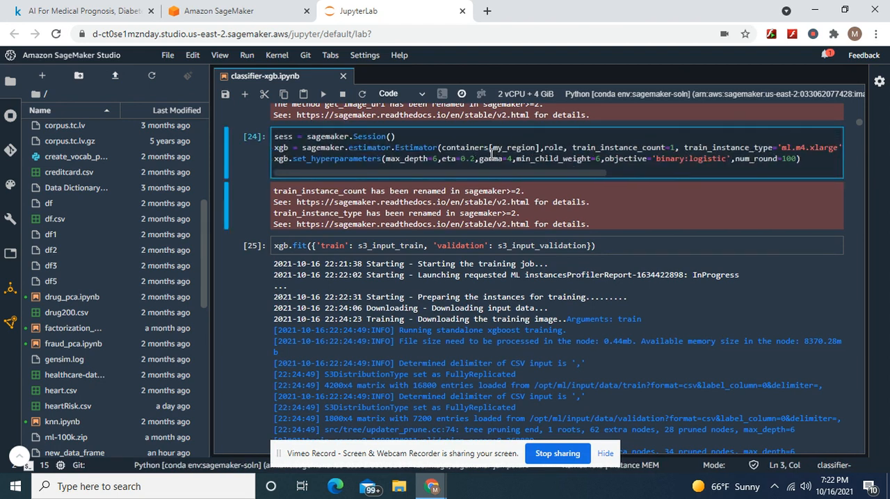
{"action": "mouse_move", "coordinate": [827, 199]}
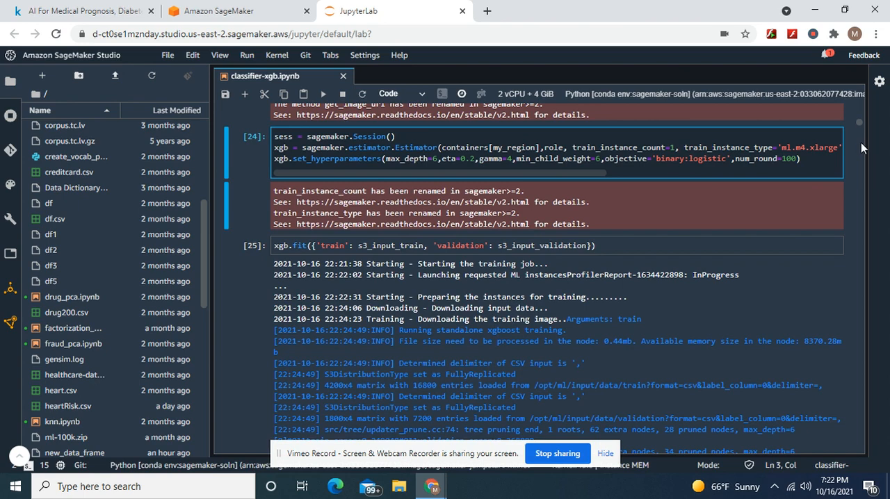
Scroll past the training-job attach cell to predictor2, then view the SageMaker processing jobs list
{"action": "scroll", "scroll_direction": "down", "scroll_amount": 3}
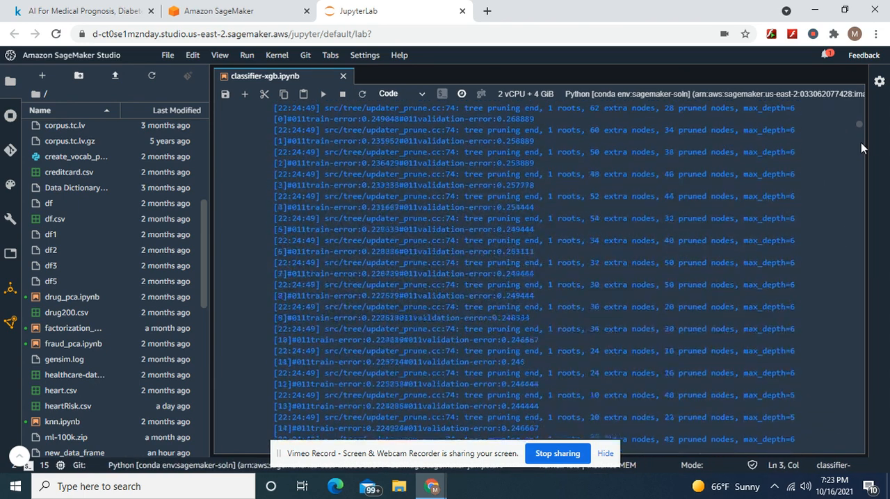
{"action": "scroll", "scroll_direction": "down", "scroll_amount": 3}
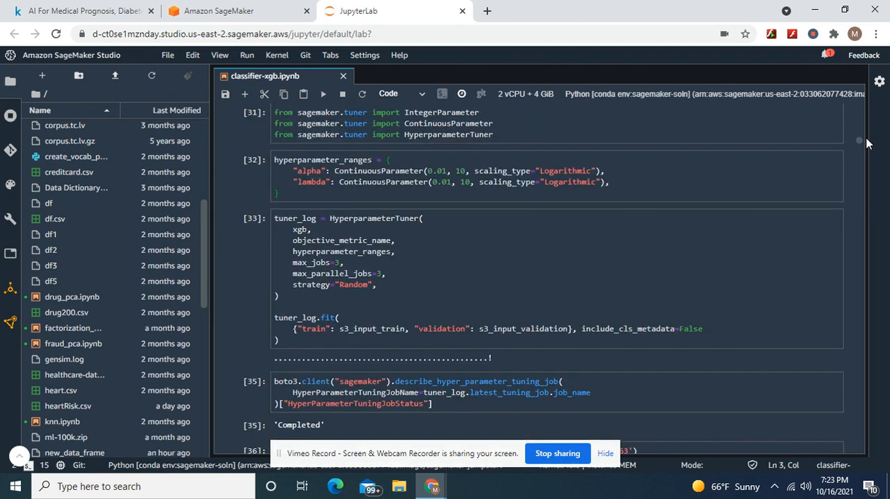
{"action": "scroll", "scroll_direction": "down", "scroll_amount": 3}
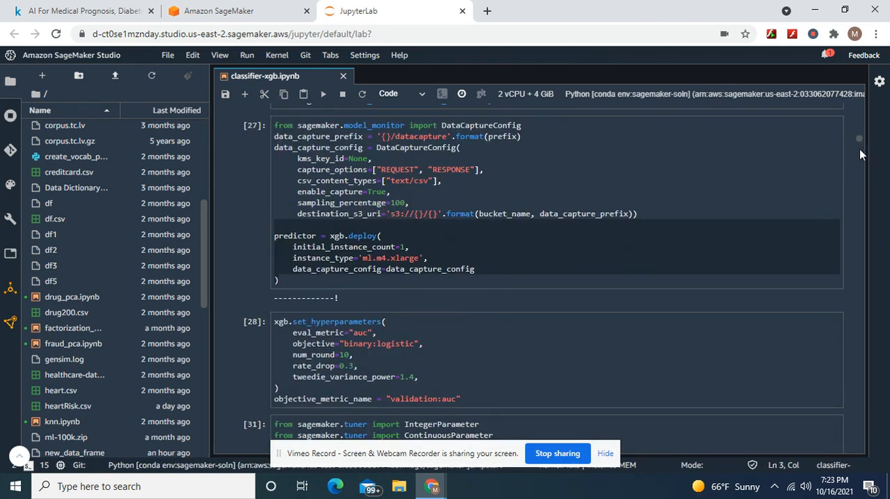
{"action": "scroll", "scroll_direction": "down", "scroll_amount": 3}
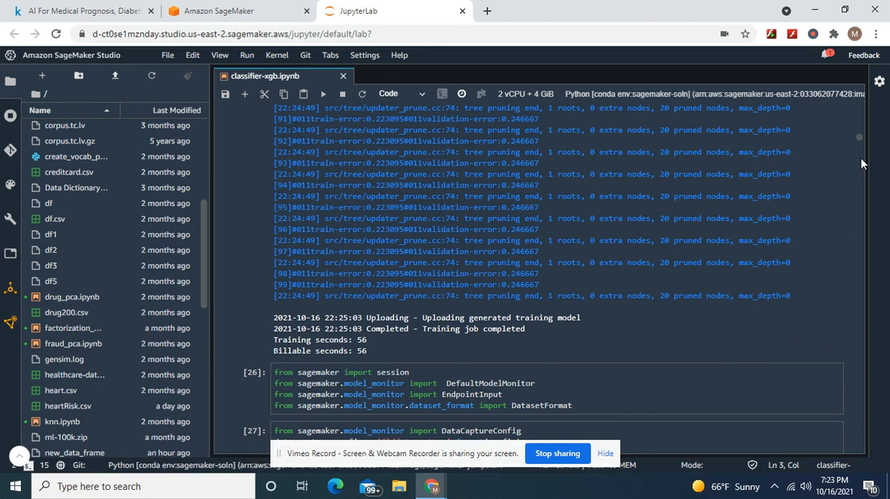
{"action": "scroll", "scroll_direction": "down", "scroll_amount": 3}
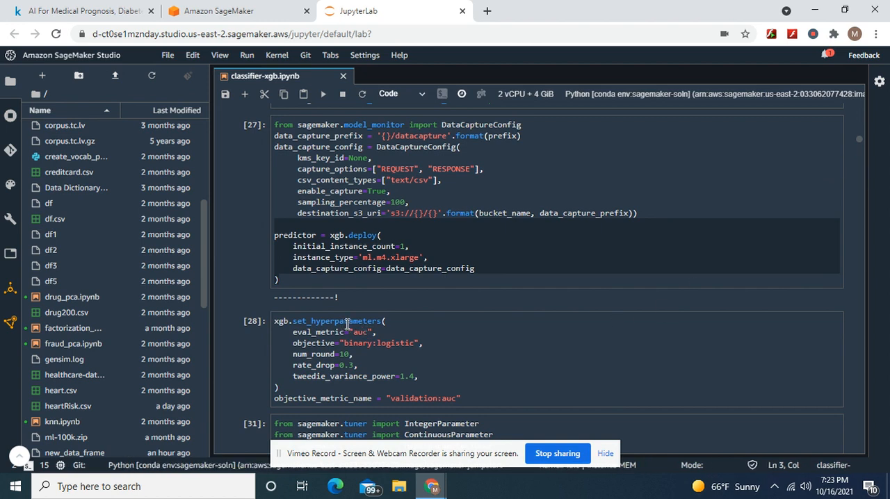
{"action": "mouse_move", "coordinate": [323, 348]}
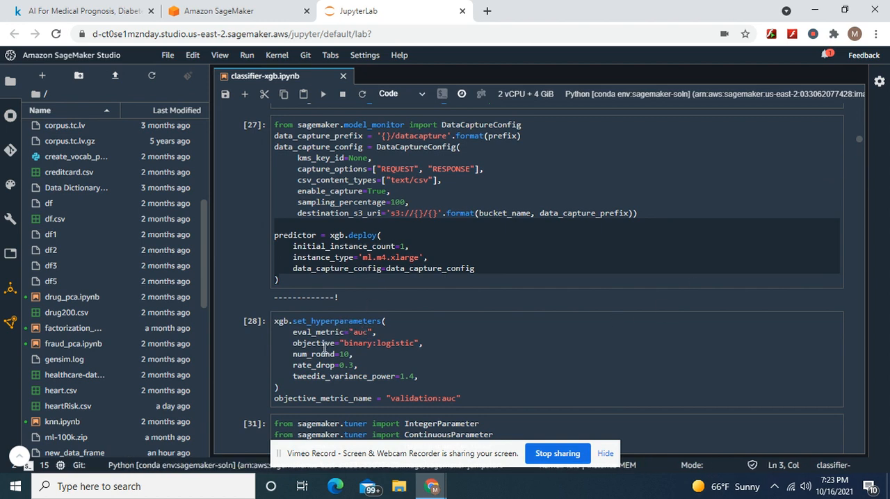
{"action": "mouse_move", "coordinate": [342, 346]}
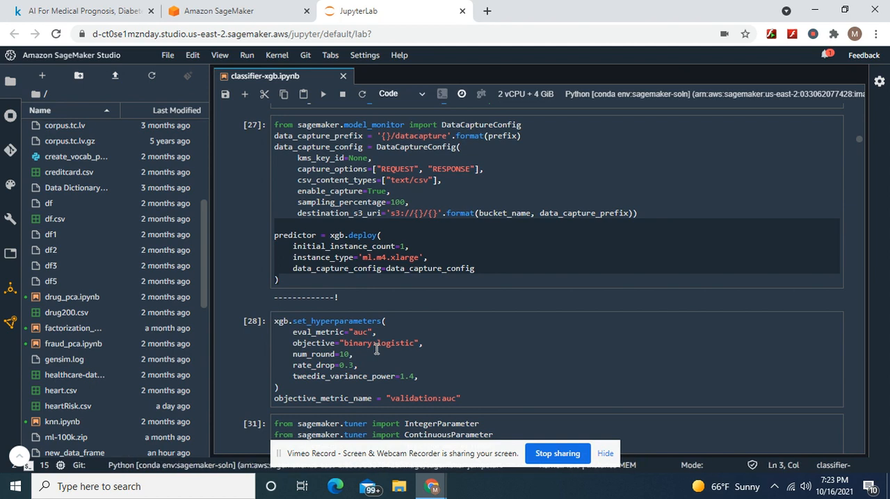
{"action": "mouse_move", "coordinate": [375, 349]}
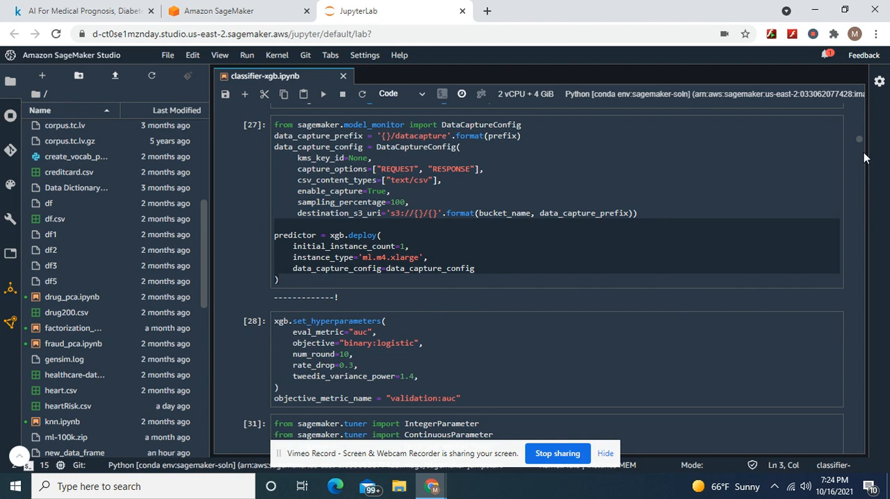
{"action": "mouse_move", "coordinate": [864, 163]}
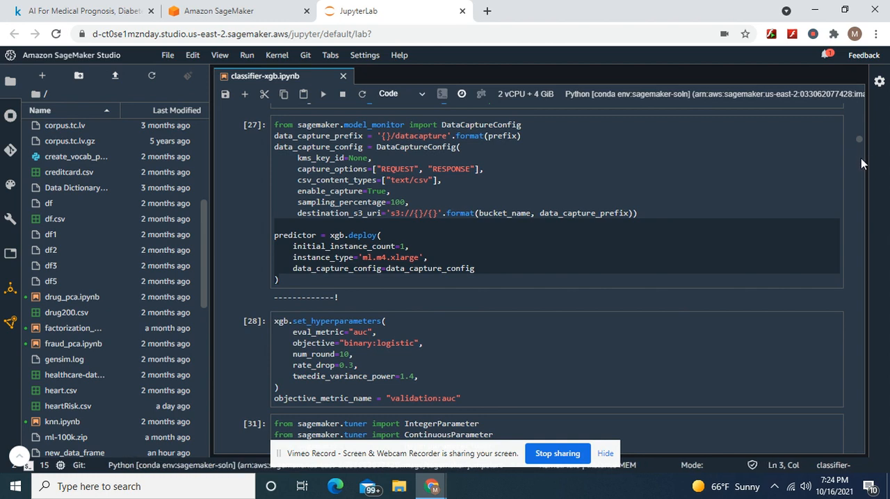
{"action": "scroll", "scroll_direction": "down", "scroll_amount": 3}
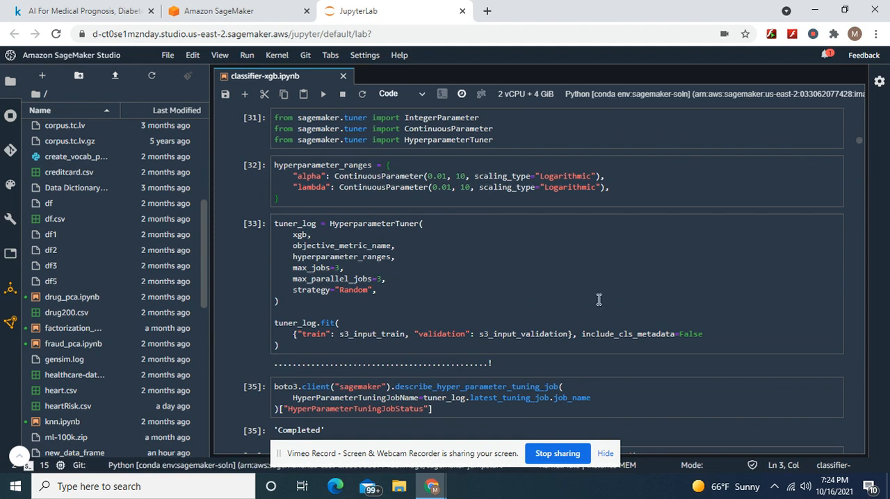
{"action": "mouse_move", "coordinate": [337, 269]}
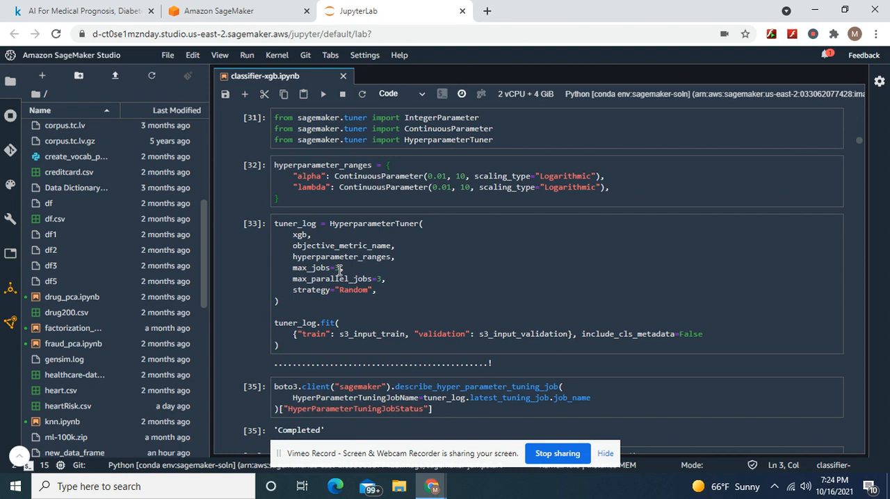
{"action": "mouse_move", "coordinate": [423, 247]}
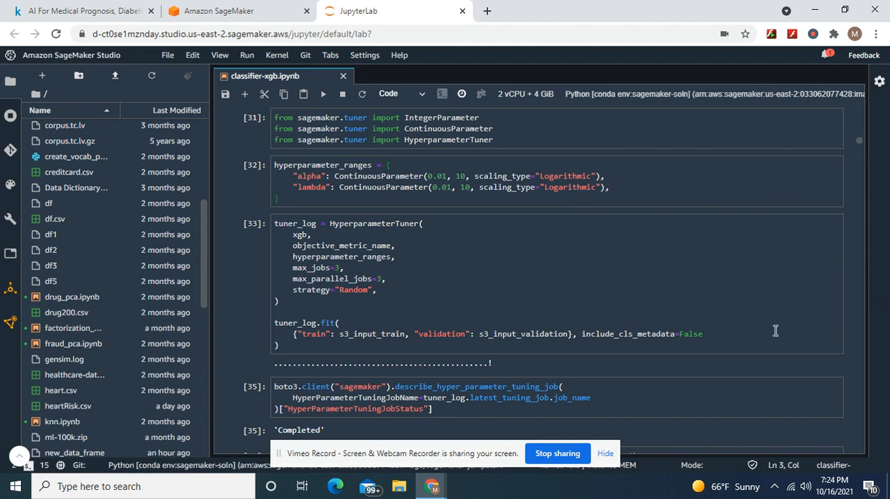
{"action": "mouse_move", "coordinate": [859, 223]}
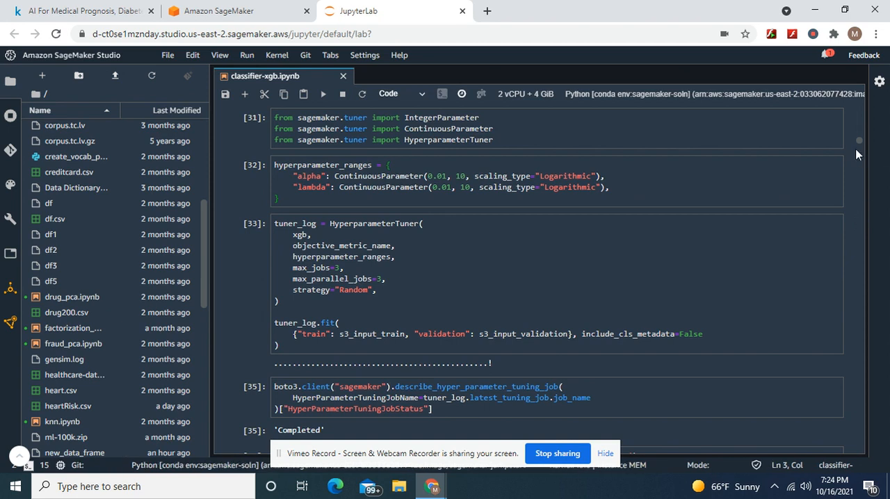
{"action": "scroll", "scroll_direction": "down", "scroll_amount": 3}
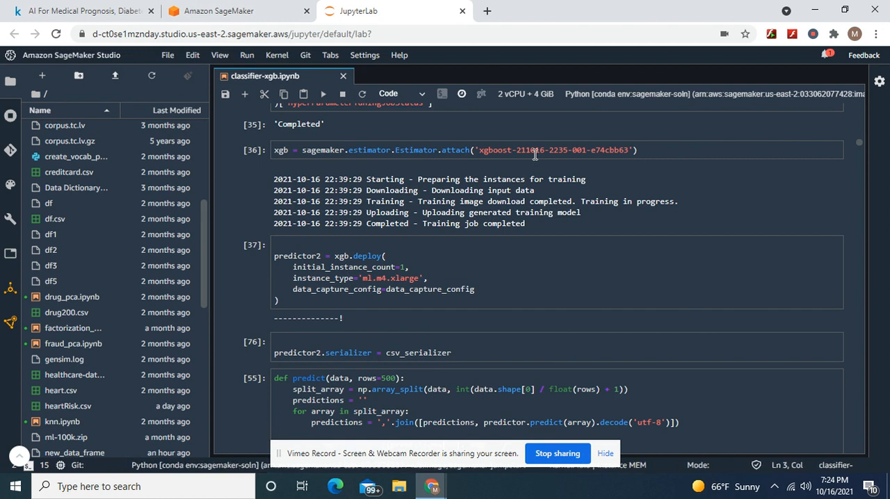
{"action": "left_click", "coordinate": [532, 150]}
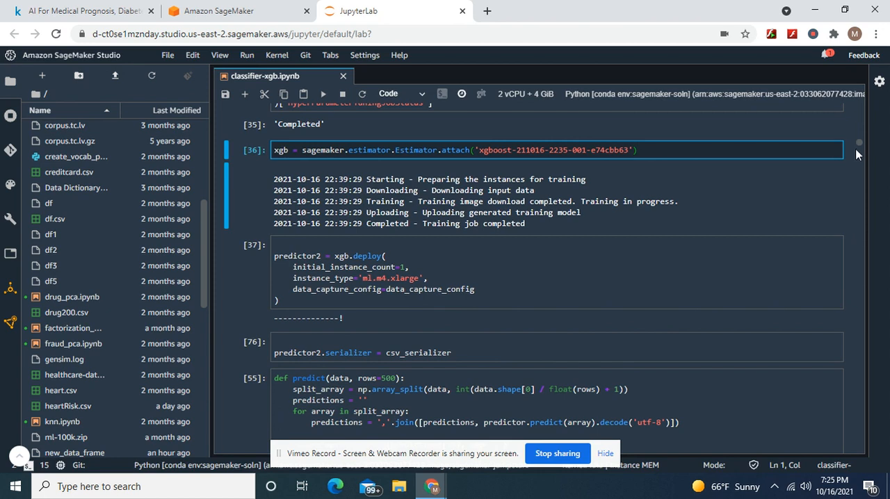
{"action": "mouse_move", "coordinate": [861, 162]}
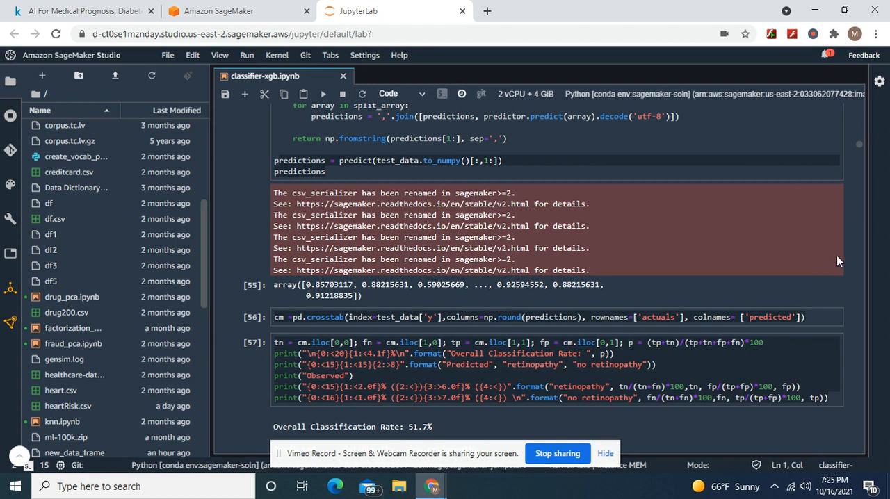
{"action": "mouse_move", "coordinate": [866, 179]}
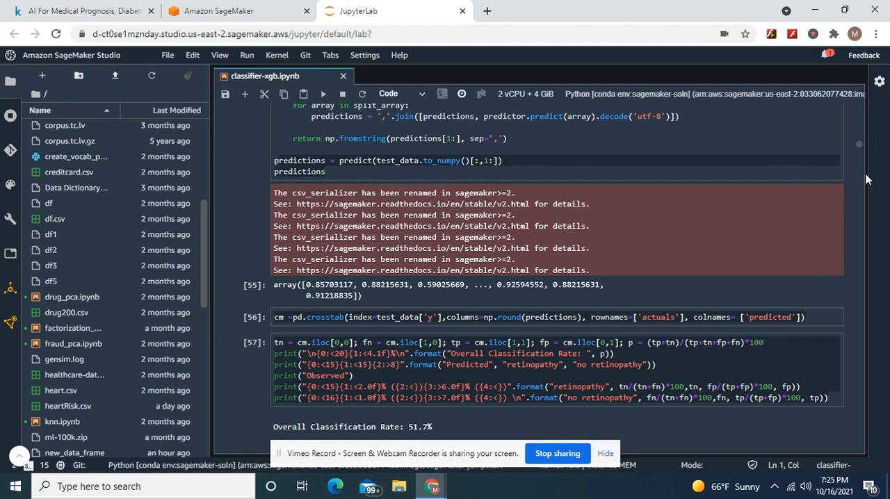
{"action": "mouse_move", "coordinate": [862, 173]}
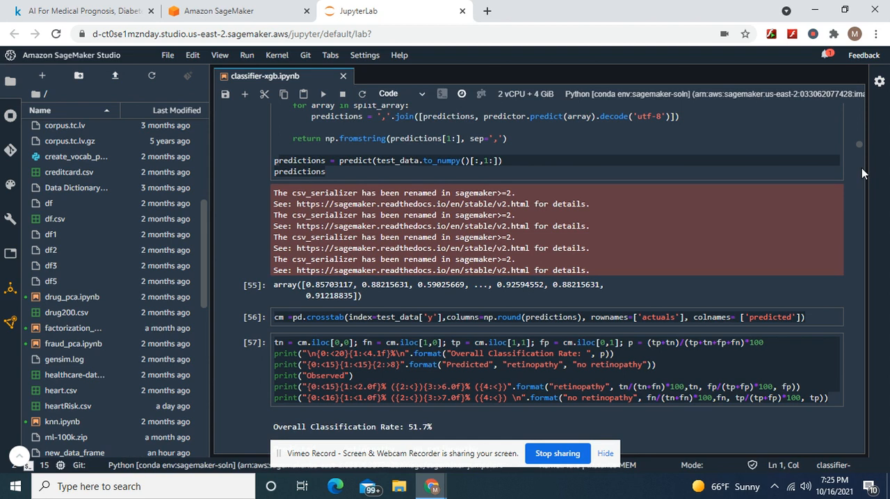
{"action": "scroll", "scroll_direction": "down", "scroll_amount": 3}
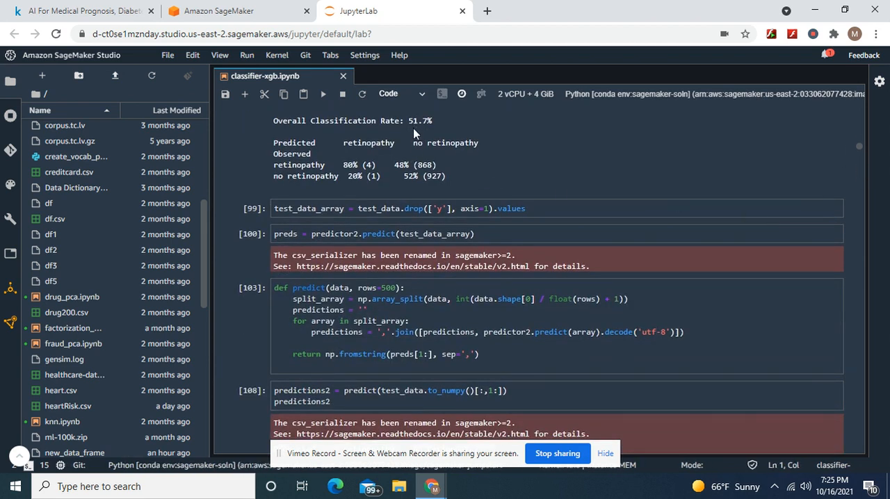
{"action": "mouse_move", "coordinate": [411, 186]}
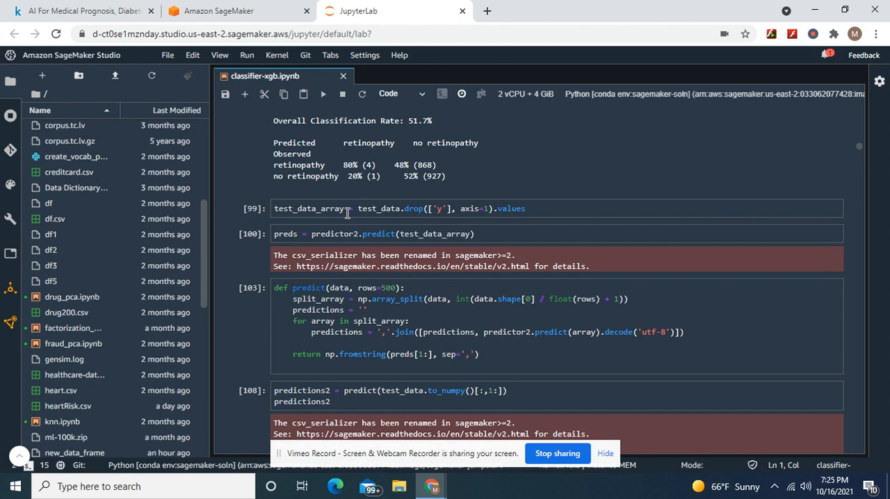
{"action": "left_click", "coordinate": [236, 11]}
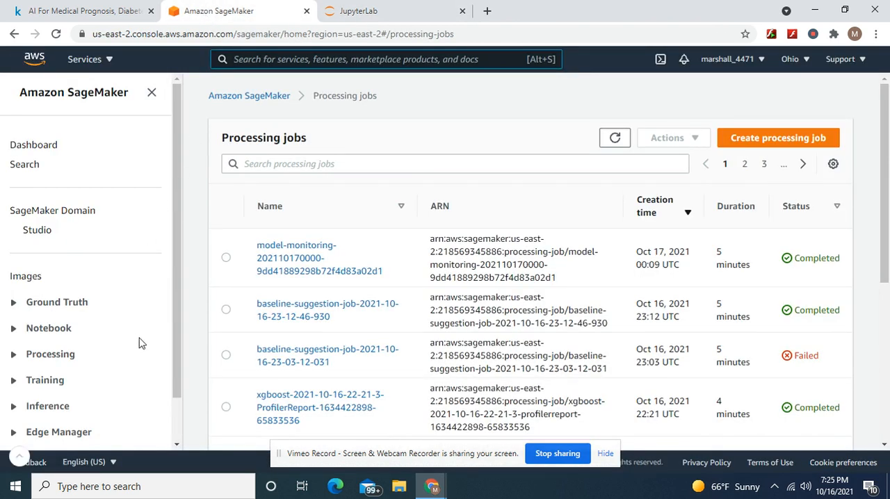
Open Inference > Endpoints to see both in-service XGBoost endpoints, expand Training, and return to Studio
{"action": "scroll", "scroll_direction": "down", "scroll_amount": 3}
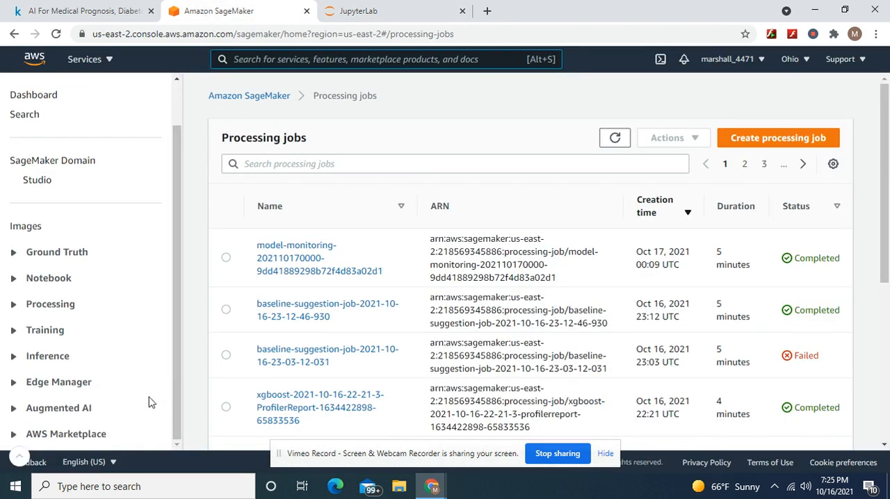
{"action": "left_click", "coordinate": [47, 355]}
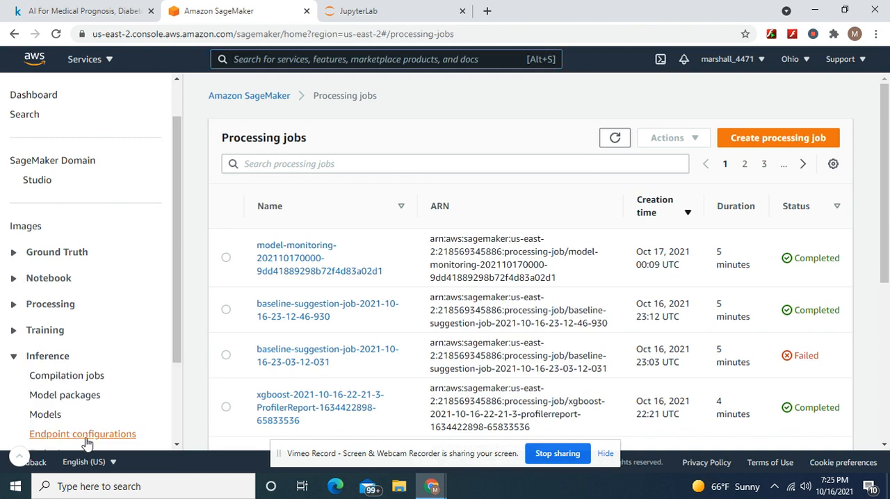
{"action": "scroll", "scroll_direction": "down", "scroll_amount": 3}
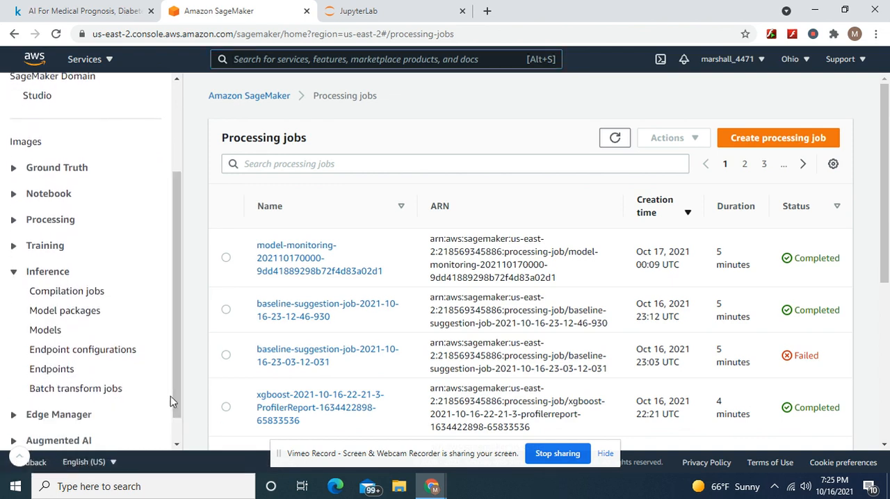
{"action": "left_click", "coordinate": [50, 369]}
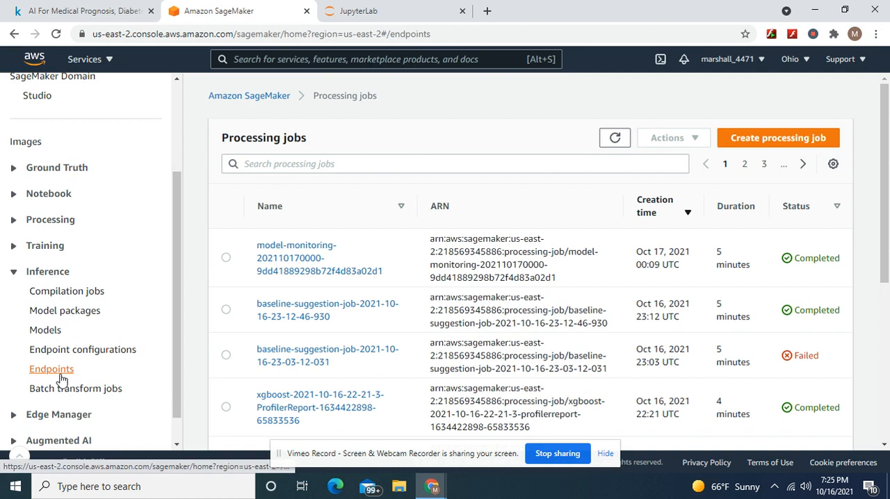
{"action": "left_click", "coordinate": [51, 368]}
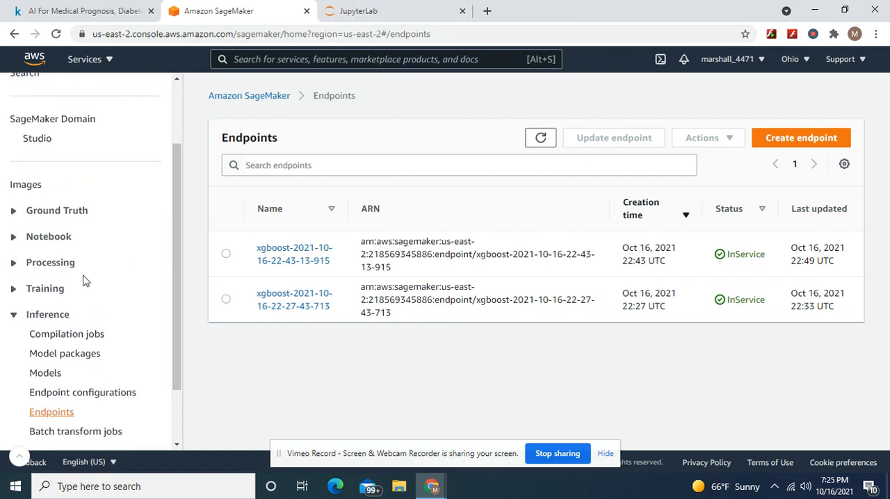
{"action": "left_click", "coordinate": [45, 289]}
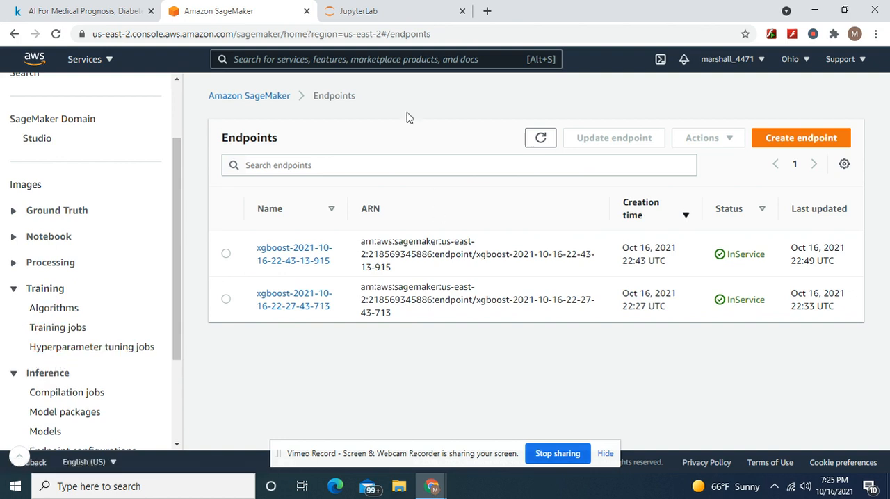
{"action": "left_click", "coordinate": [394, 10]}
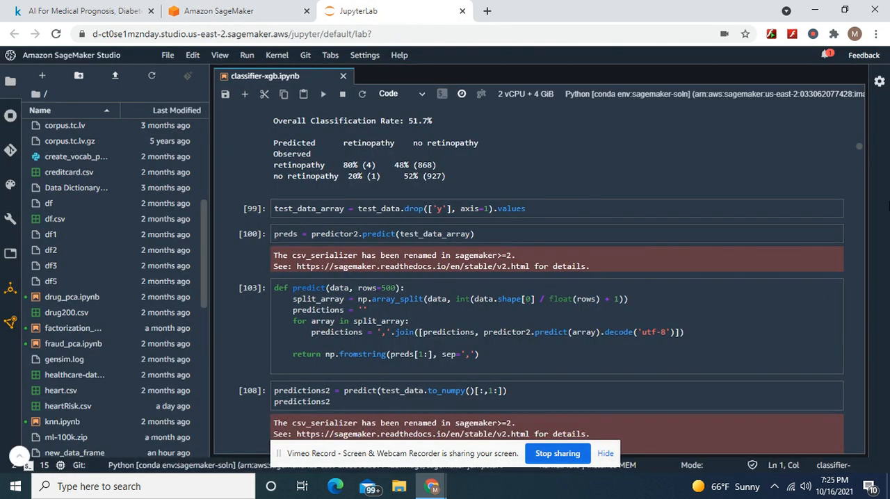
{"action": "scroll", "scroll_direction": "down", "scroll_amount": 3}
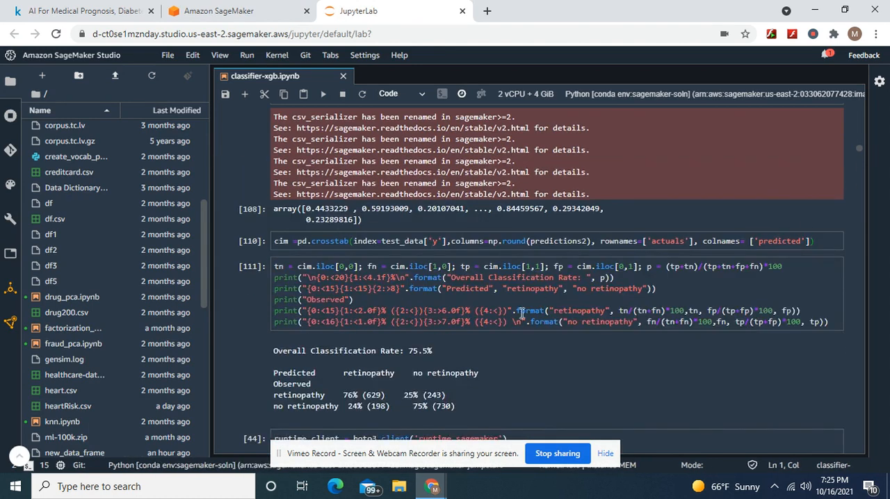
{"action": "mouse_move", "coordinate": [417, 358]}
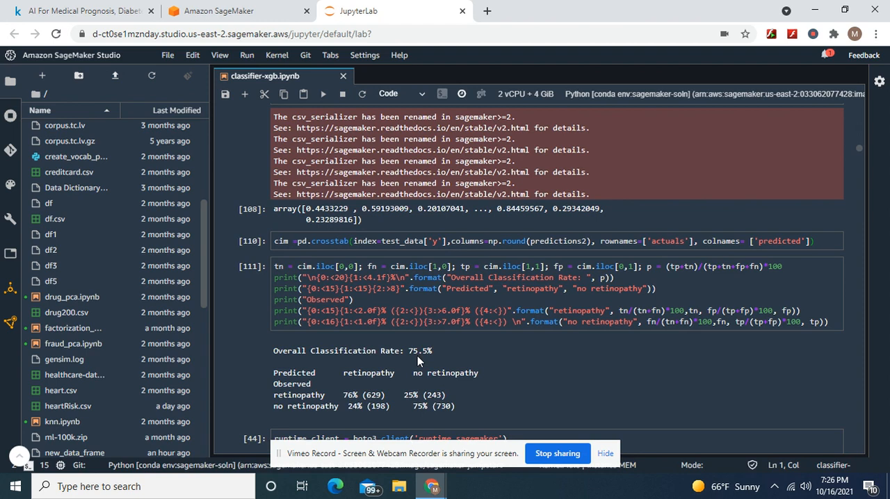
{"action": "mouse_move", "coordinate": [471, 344]}
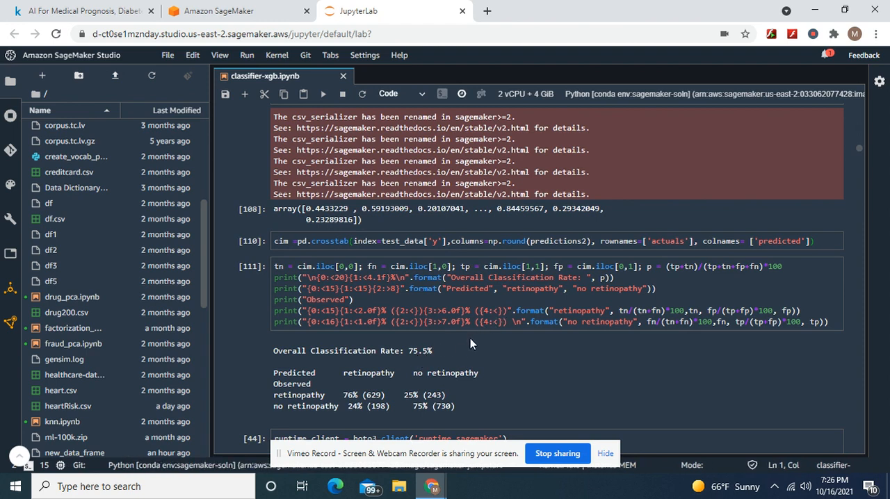
{"action": "mouse_move", "coordinate": [438, 363]}
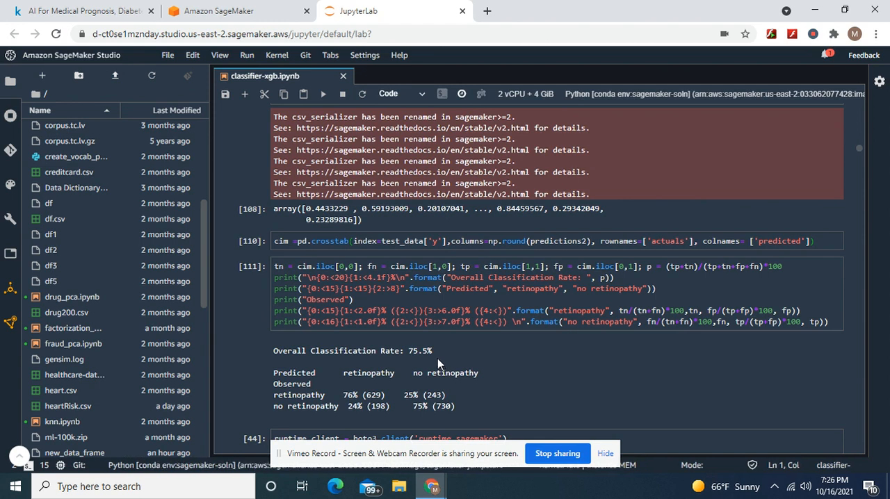
{"action": "mouse_move", "coordinate": [415, 356]}
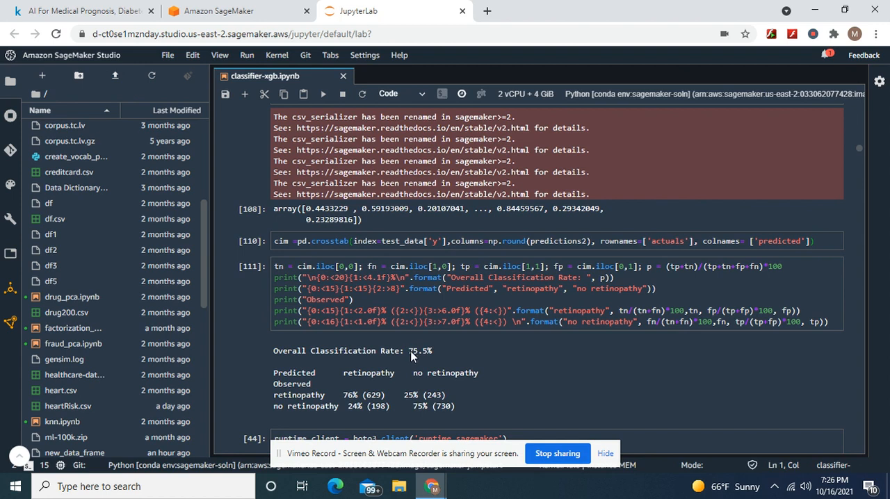
{"action": "mouse_move", "coordinate": [415, 357]}
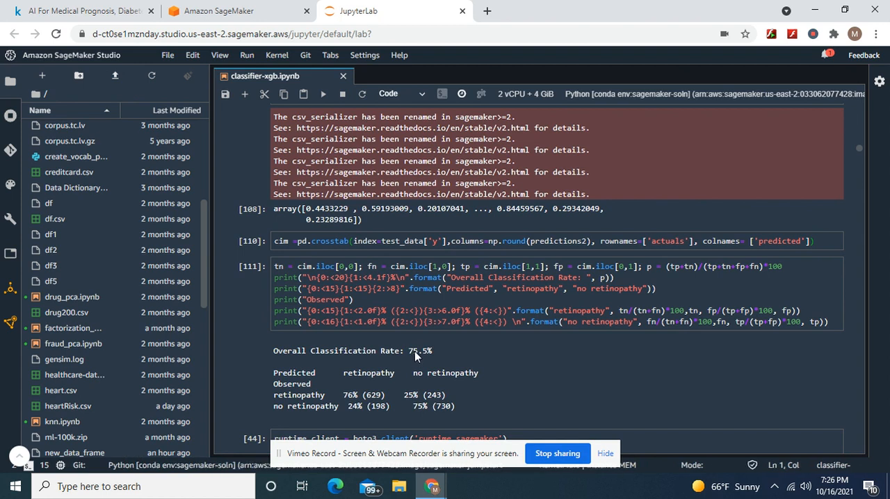
{"action": "mouse_move", "coordinate": [416, 356]}
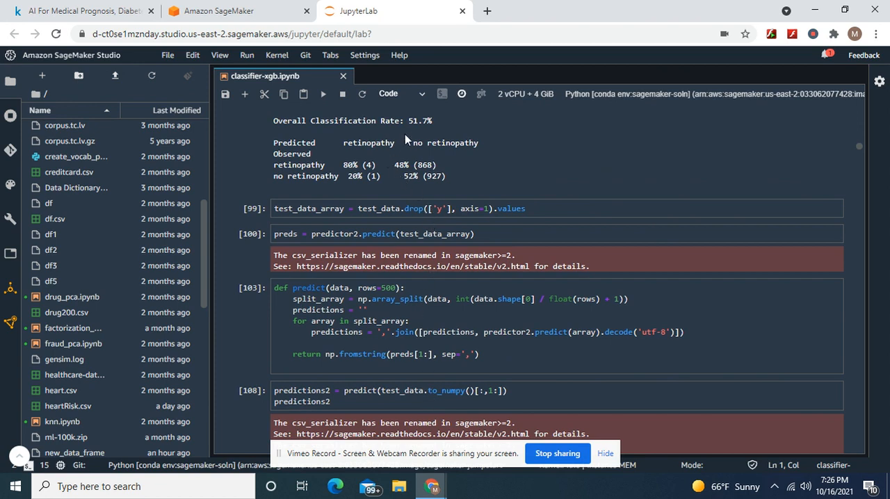
{"action": "mouse_move", "coordinate": [858, 179]}
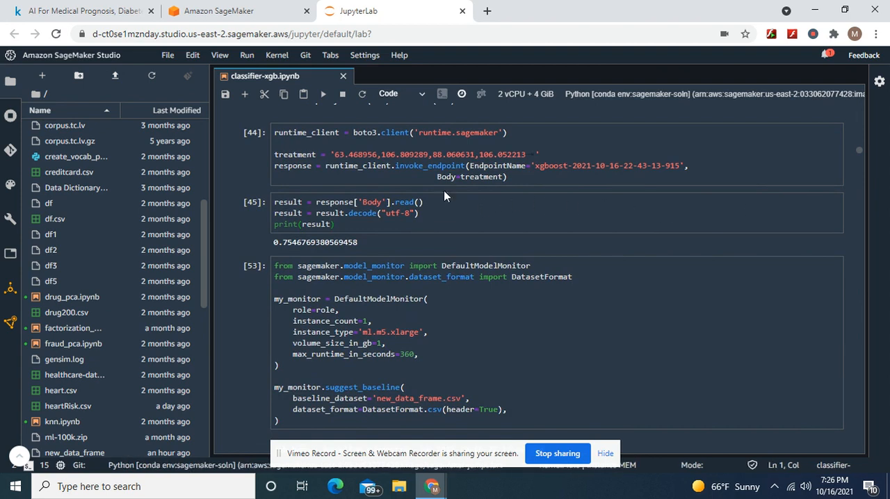
{"action": "mouse_move", "coordinate": [327, 245]}
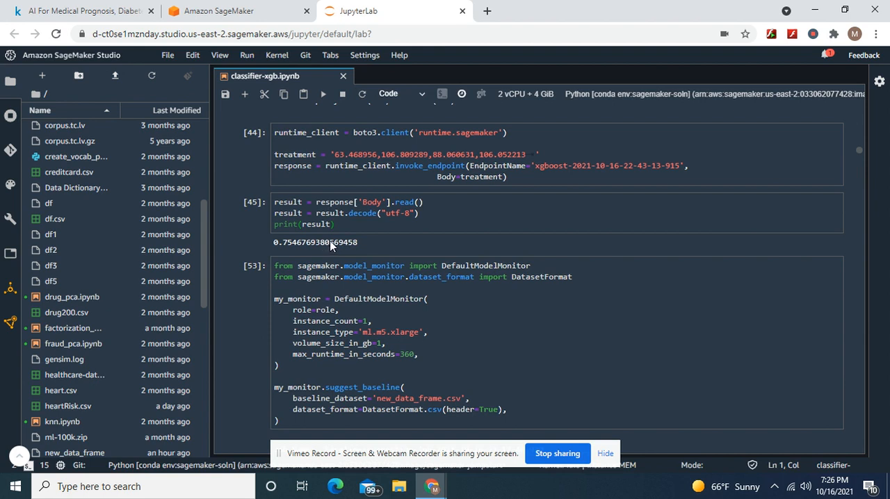
{"action": "mouse_move", "coordinate": [861, 185]}
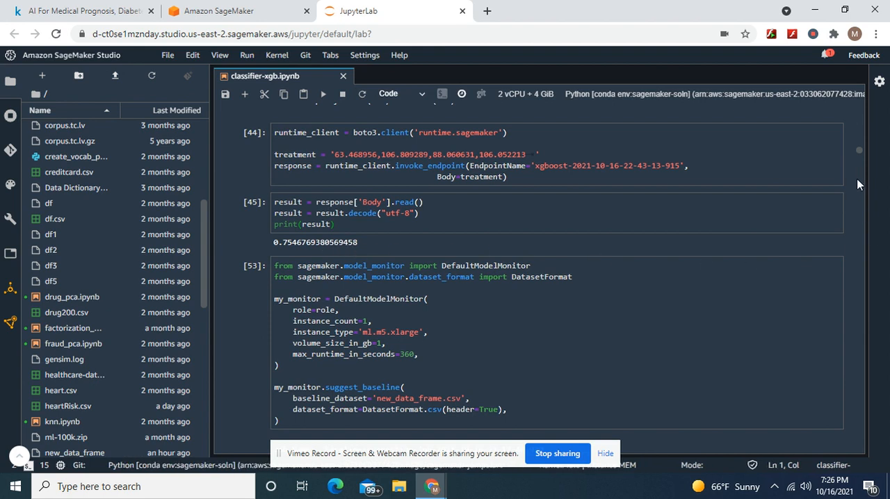
{"action": "mouse_move", "coordinate": [861, 175]}
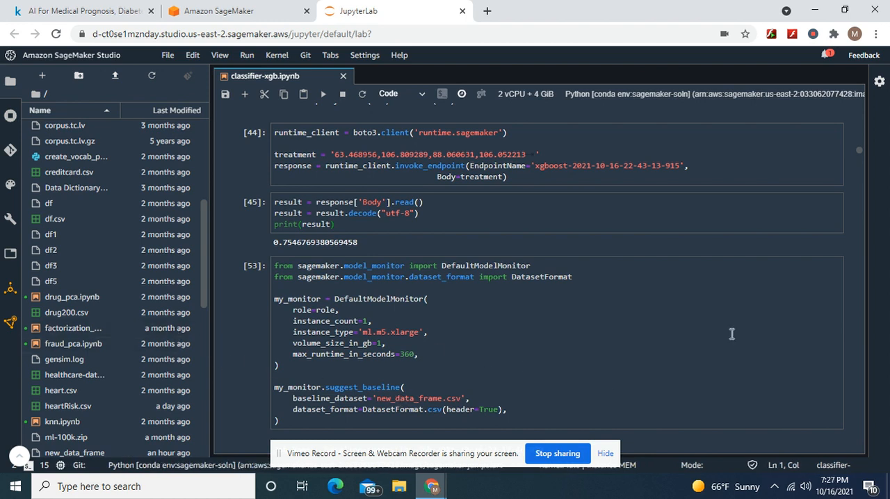
{"action": "mouse_move", "coordinate": [858, 166]}
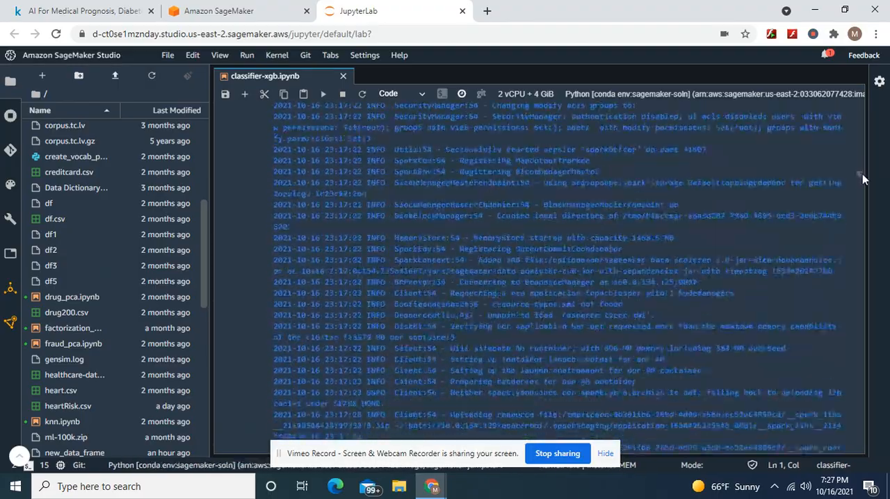
{"action": "scroll", "scroll_direction": "down", "scroll_amount": 3}
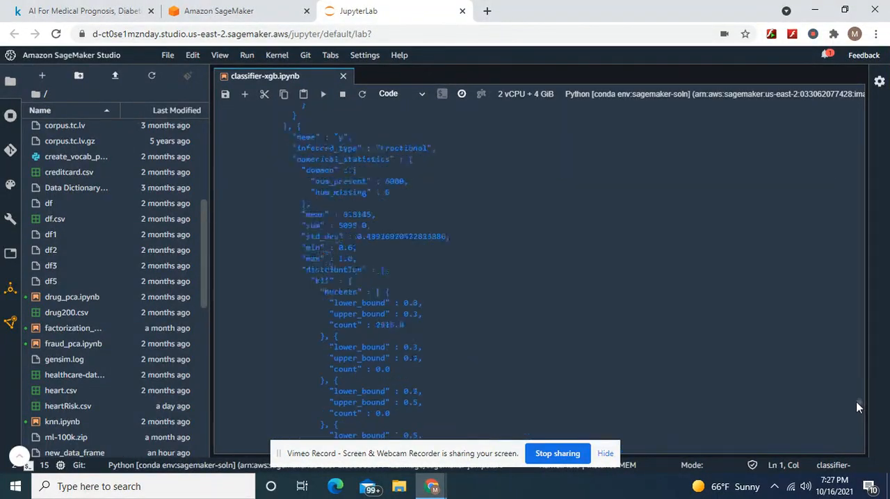
{"action": "scroll", "scroll_direction": "down", "scroll_amount": 3}
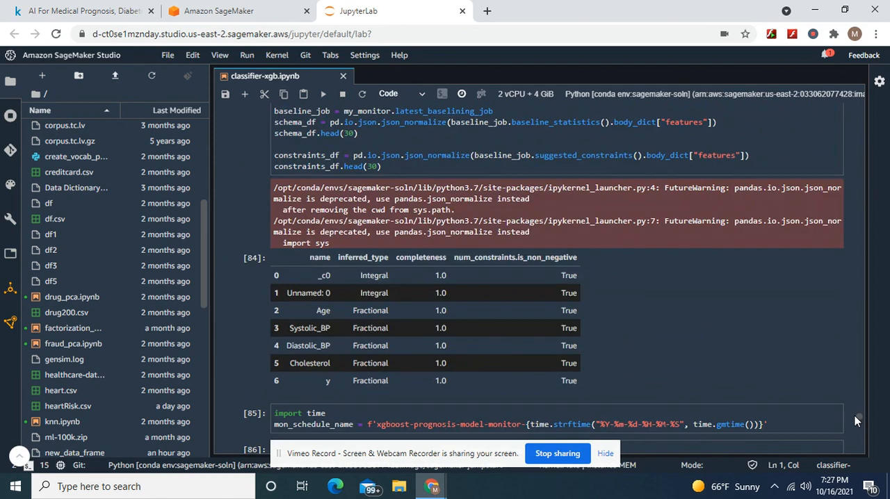
{"action": "scroll", "scroll_direction": "down", "scroll_amount": 3}
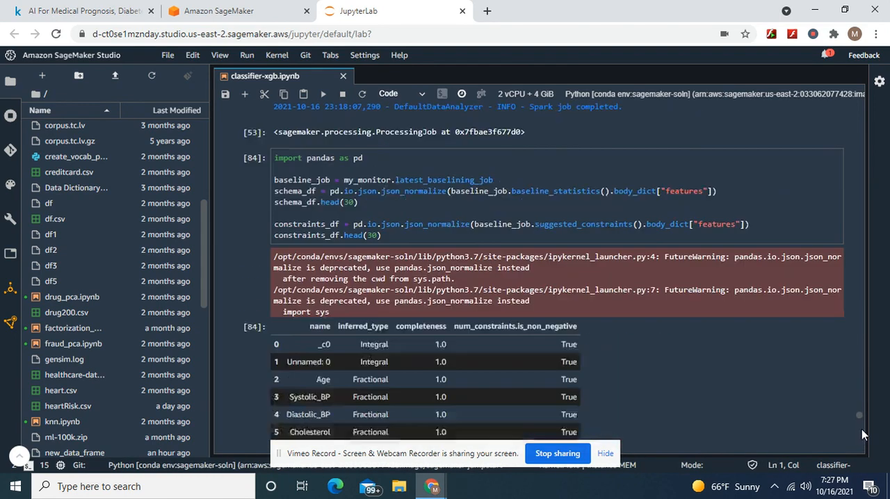
{"action": "scroll", "scroll_direction": "down", "scroll_amount": 3}
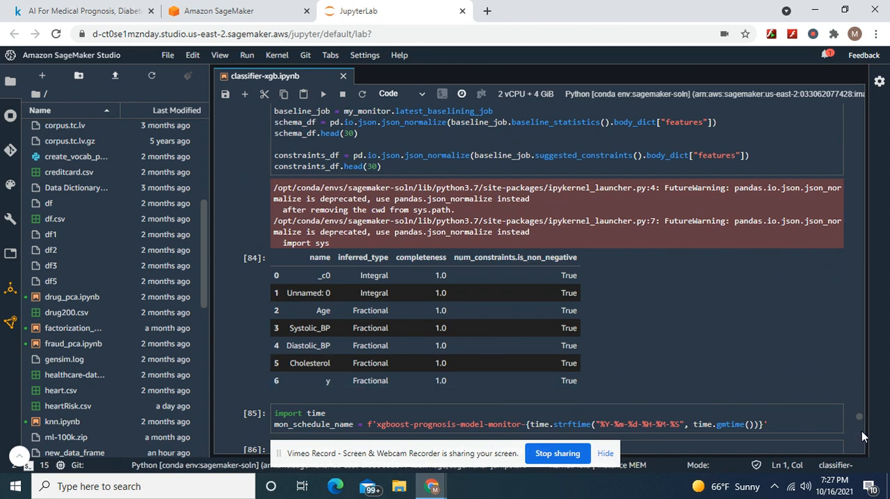
{"action": "scroll", "scroll_direction": "down", "scroll_amount": 3}
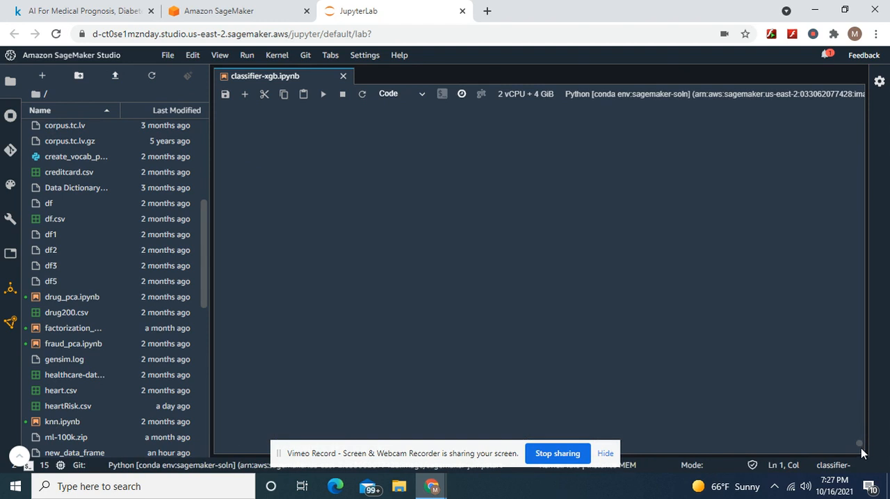
{"action": "scroll", "scroll_direction": "down", "scroll_amount": 3}
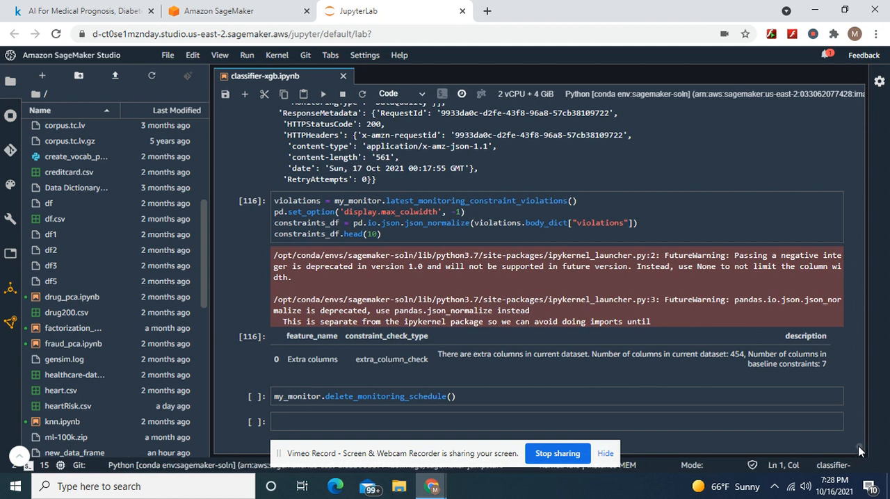
{"action": "scroll", "scroll_direction": "down", "scroll_amount": 3}
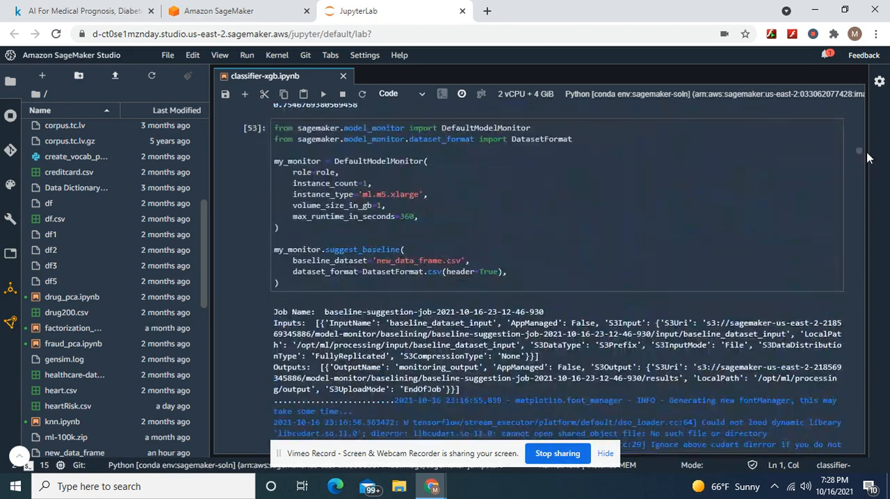
{"action": "scroll", "scroll_direction": "down", "scroll_amount": 3}
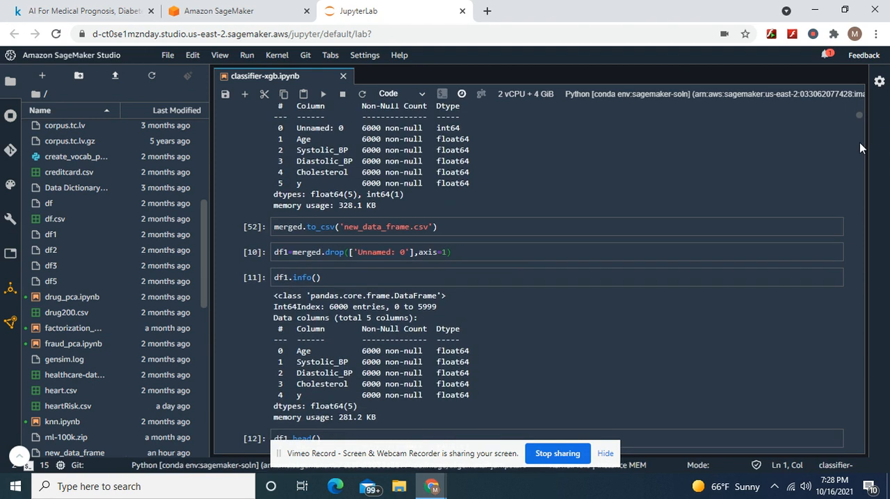
Click through the notebook's long numeric output, then switch to the SageMaker console Endpoints page
{"action": "left_click", "coordinate": [280, 259]}
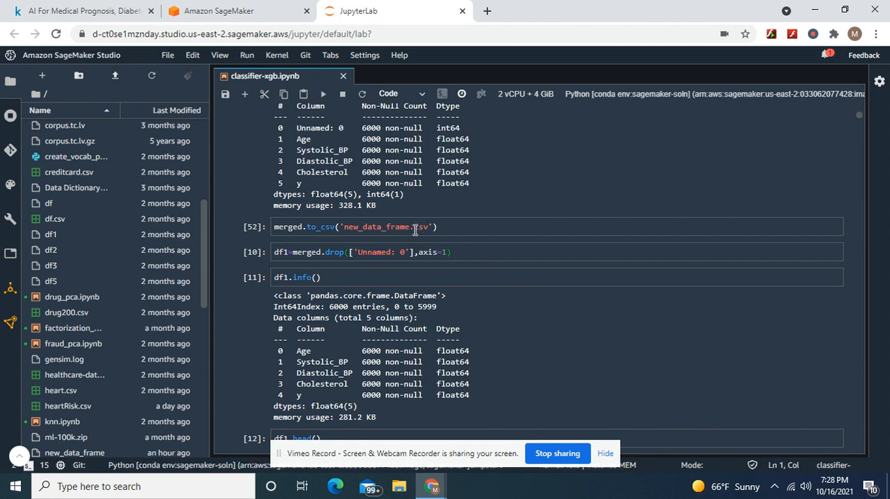
{"action": "left_click", "coordinate": [422, 227]}
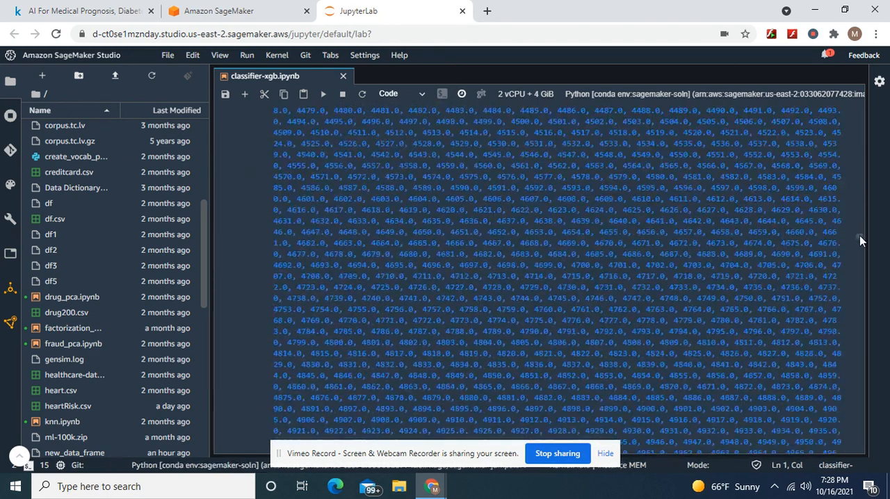
{"action": "left_click", "coordinate": [218, 10]}
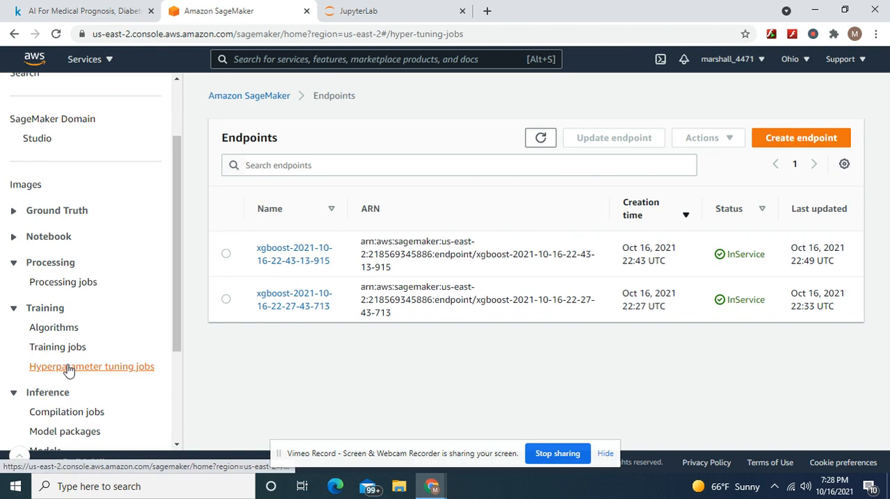
{"action": "left_click", "coordinate": [91, 367]}
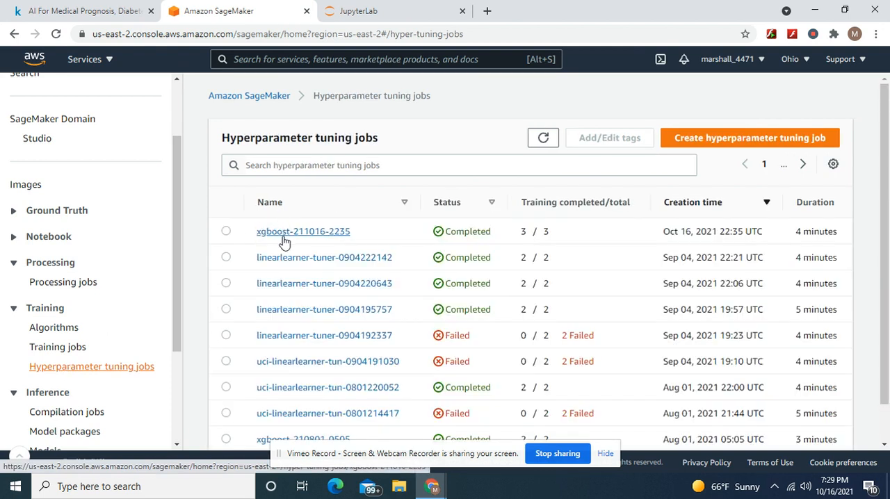
{"action": "left_click", "coordinate": [303, 231]}
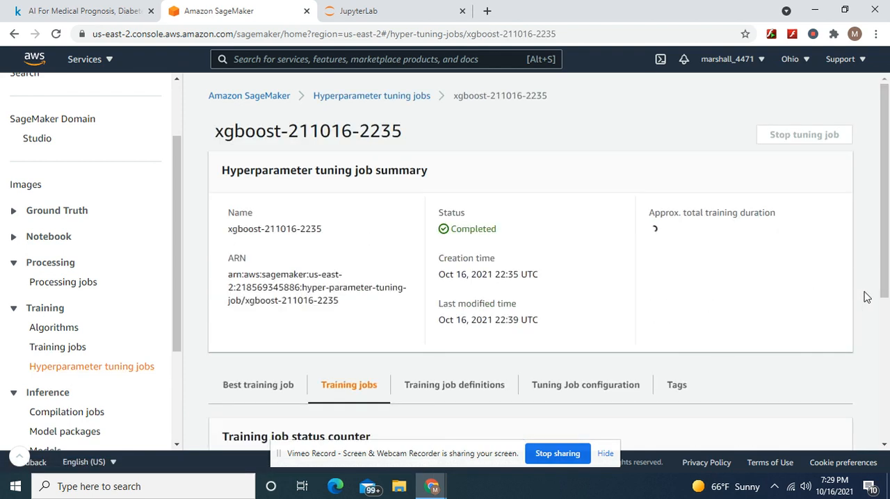
{"action": "scroll", "scroll_direction": "down", "scroll_amount": 3}
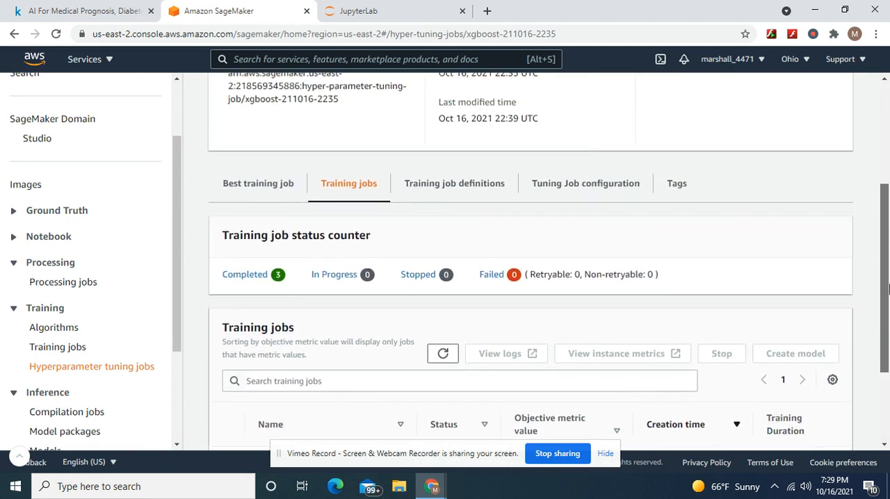
{"action": "left_click", "coordinate": [258, 183]}
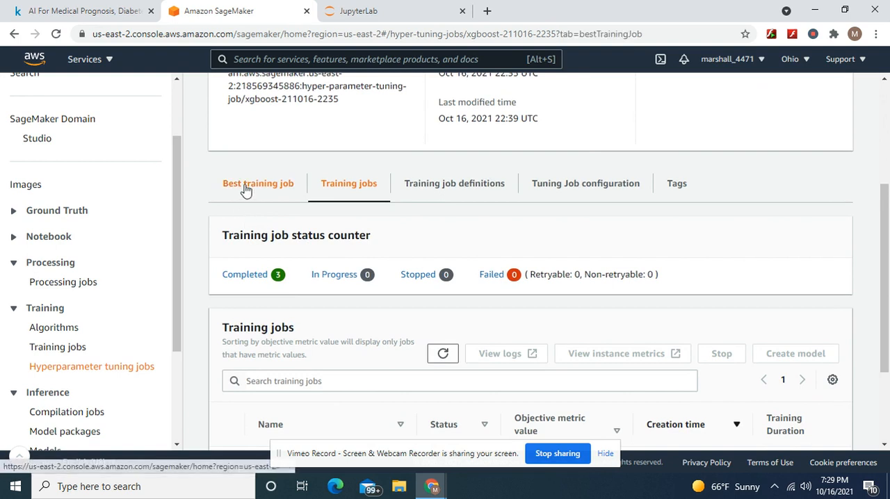
{"action": "left_click", "coordinate": [258, 183]}
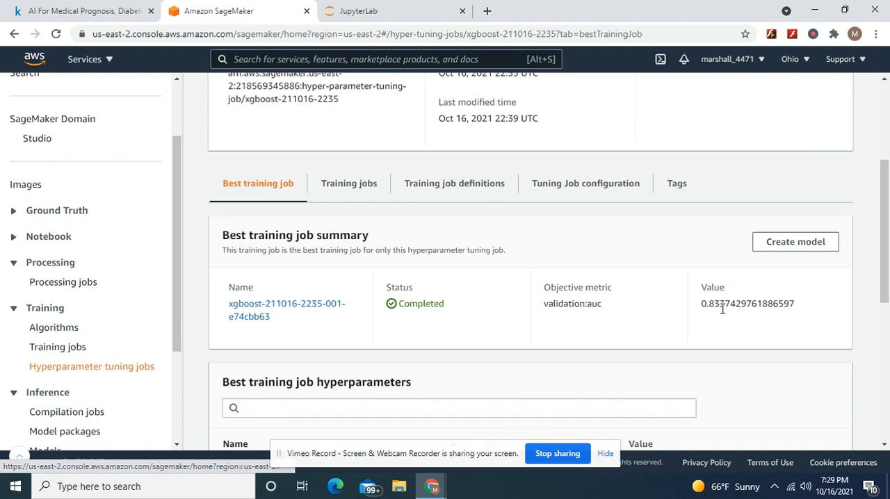
{"action": "mouse_move", "coordinate": [660, 330]}
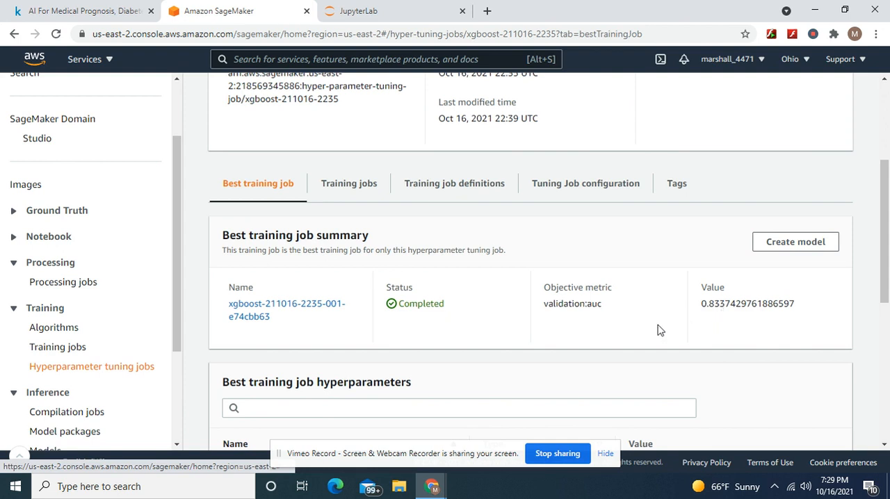
{"action": "mouse_move", "coordinate": [527, 322]}
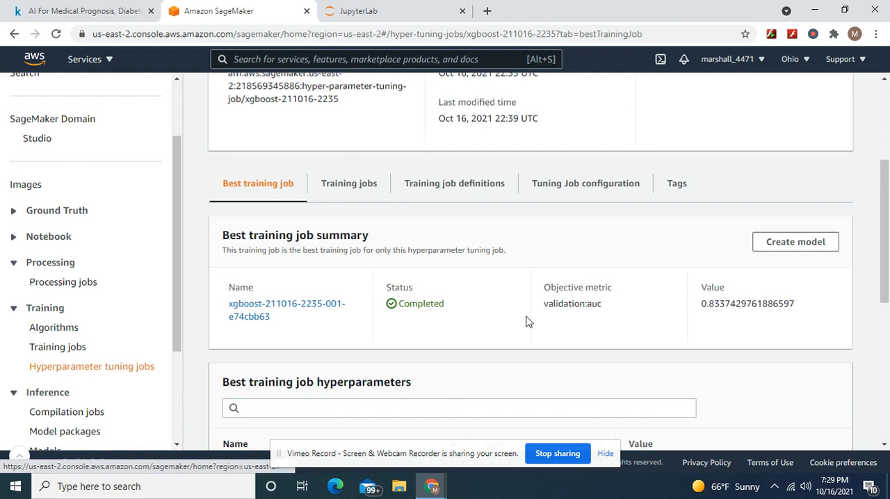
{"action": "mouse_move", "coordinate": [425, 300]}
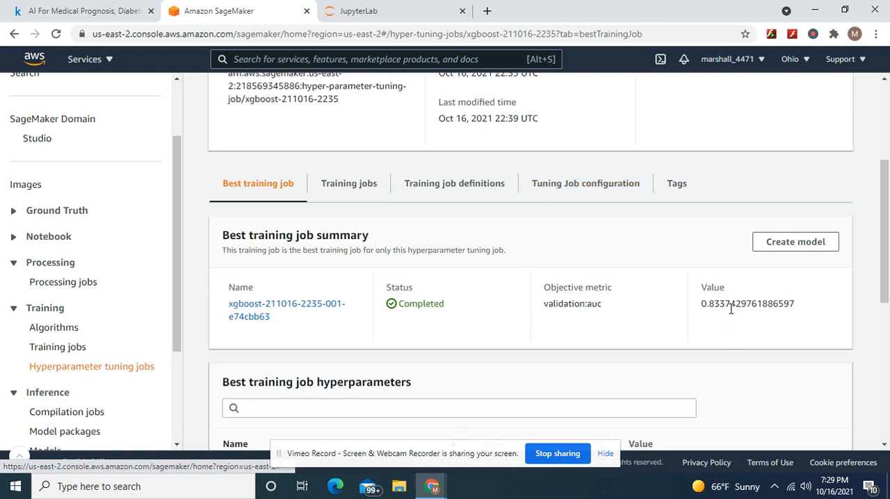
{"action": "mouse_move", "coordinate": [805, 324]}
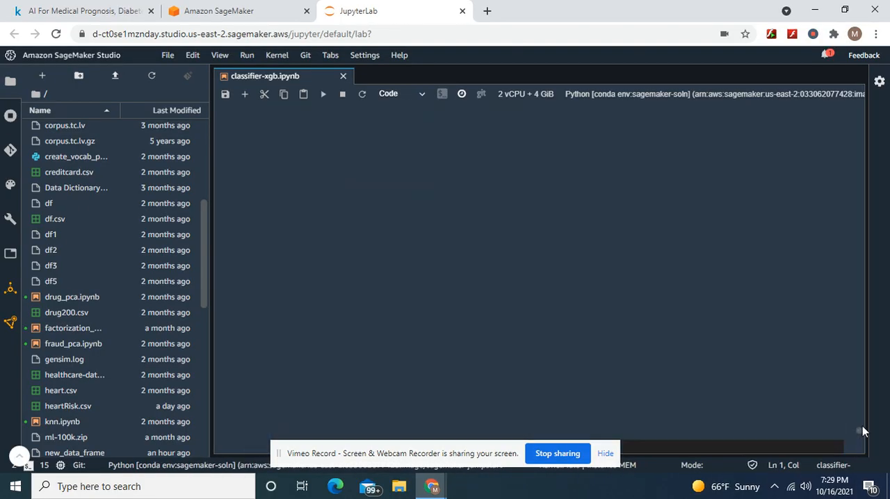
{"action": "left_click", "coordinate": [323, 93]}
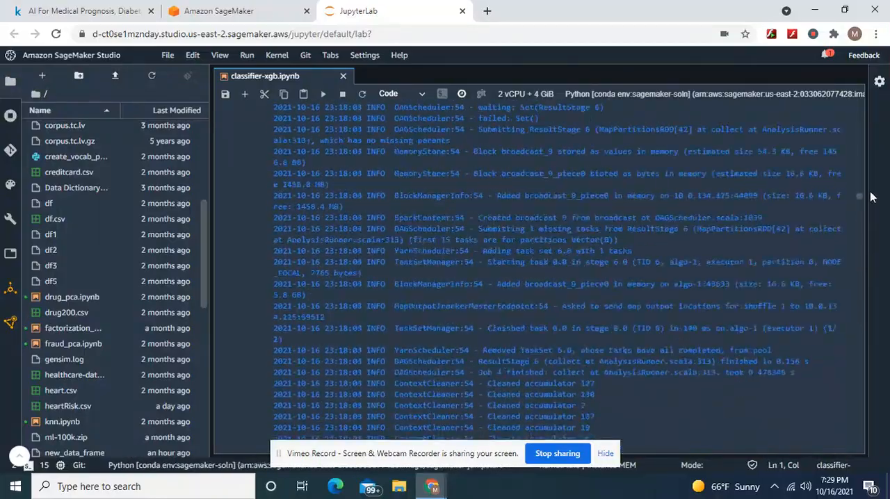
{"action": "scroll", "scroll_direction": "down", "scroll_amount": 3}
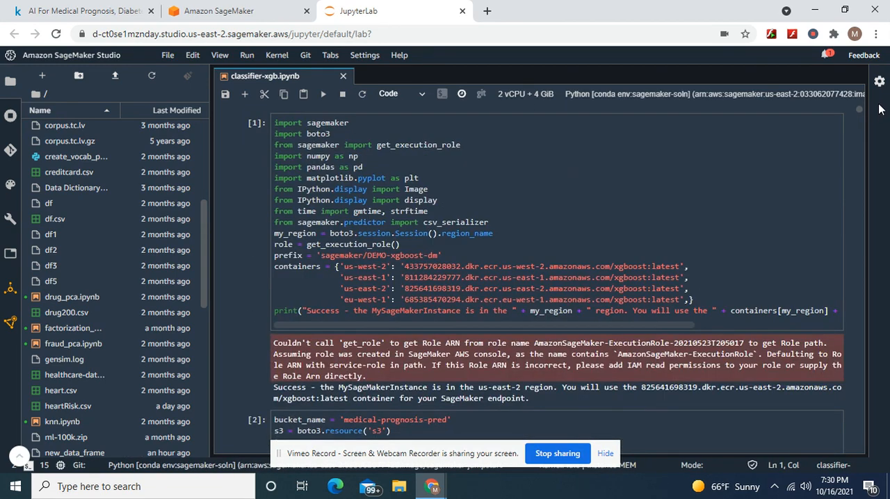
{"action": "mouse_move", "coordinate": [671, 188]}
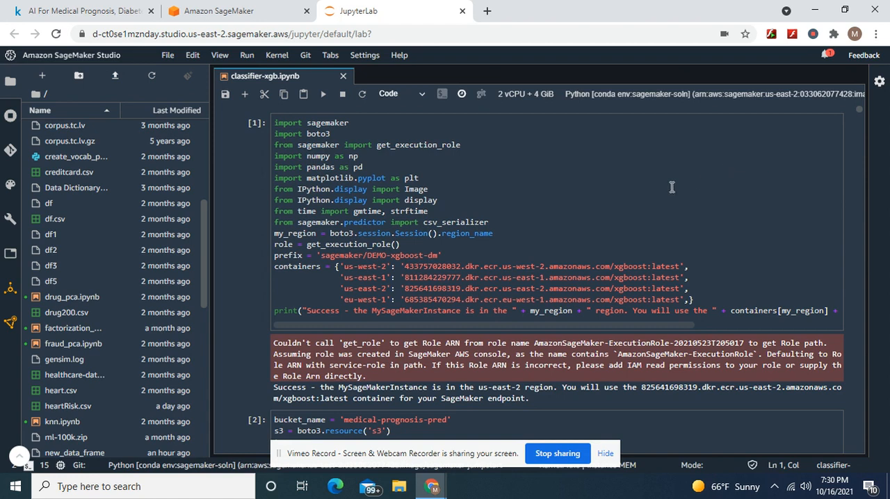
{"action": "mouse_move", "coordinate": [861, 166]}
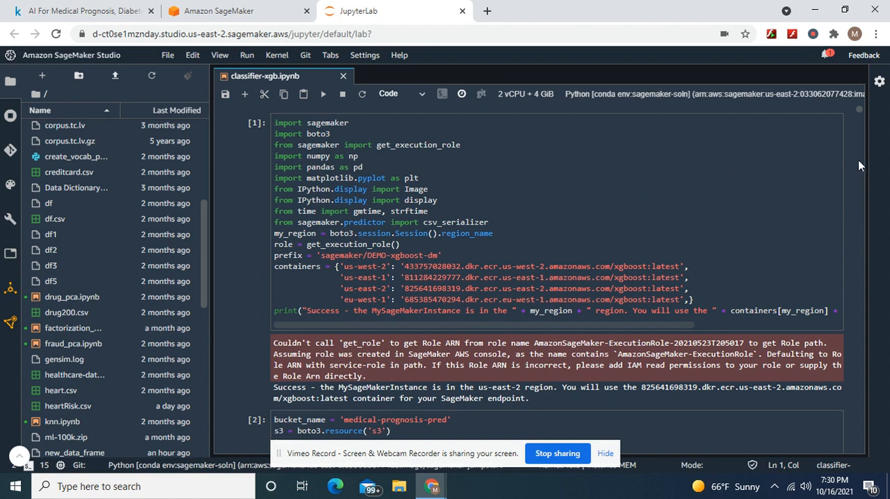
{"action": "mouse_move", "coordinate": [620, 196]}
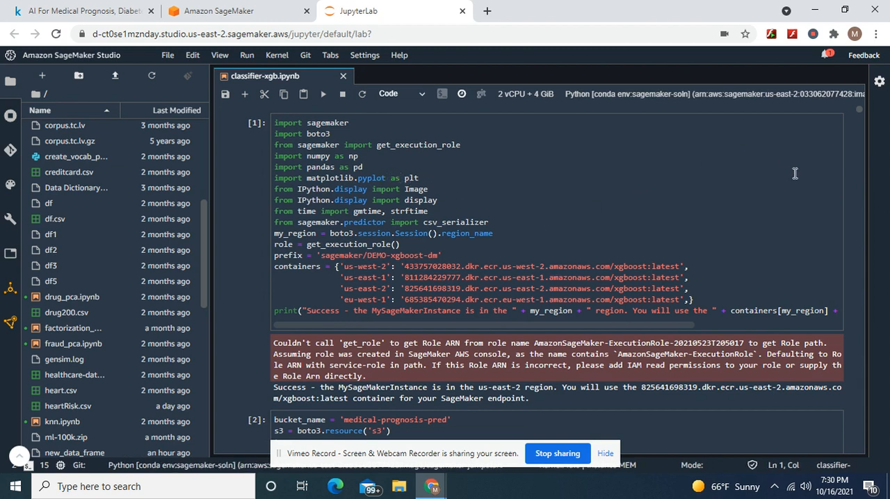
{"action": "mouse_move", "coordinate": [813, 53]}
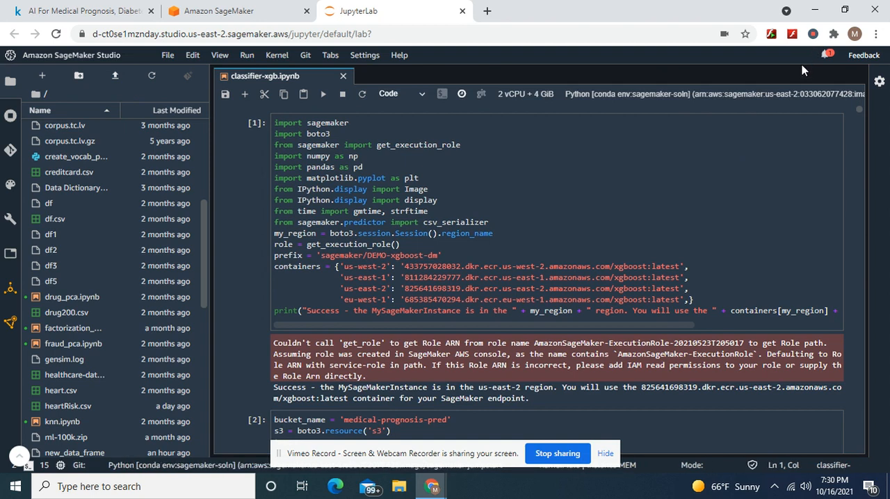
{"action": "mouse_move", "coordinate": [809, 57]}
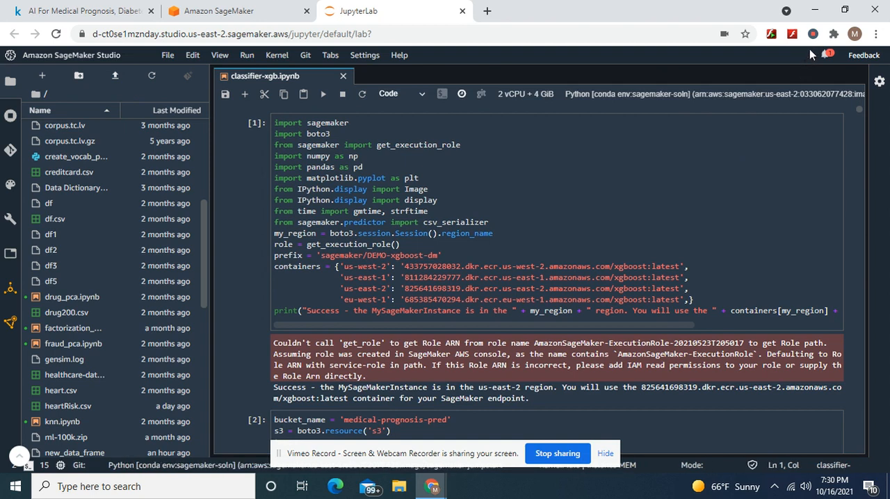
{"action": "mouse_move", "coordinate": [811, 34]}
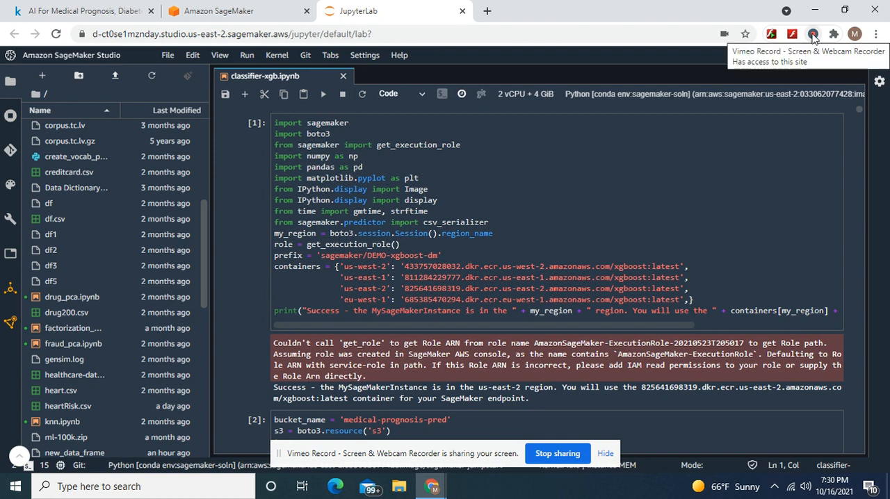